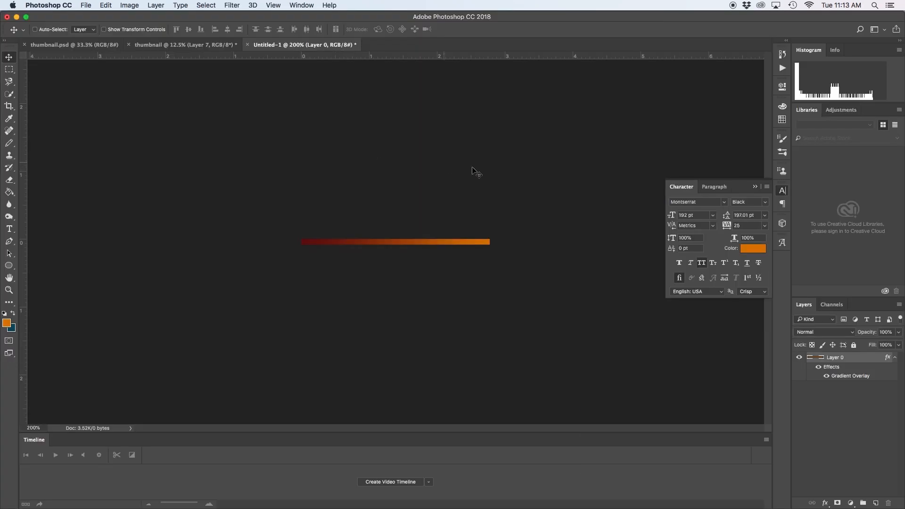
{"action": "mouse_move", "coordinate": [466, 358]}
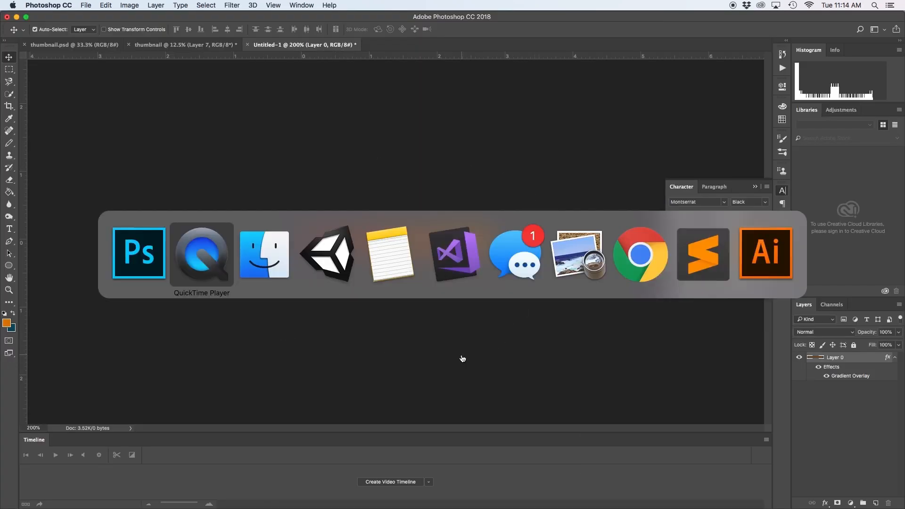
Add the bullet sprite to the scene with Order in Layer -5 and a Rigidbody 2D.
{"action": "left_click", "coordinate": [328, 254]}
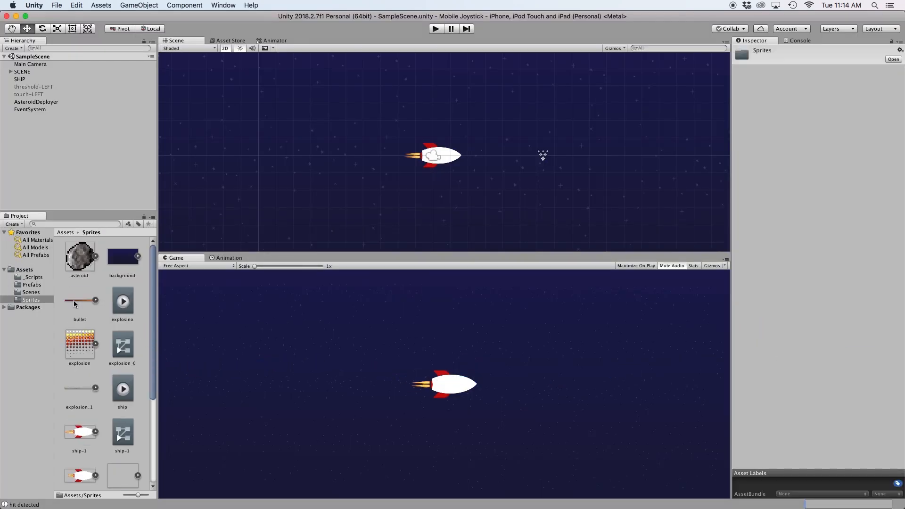
{"action": "left_click", "coordinate": [79, 299]}
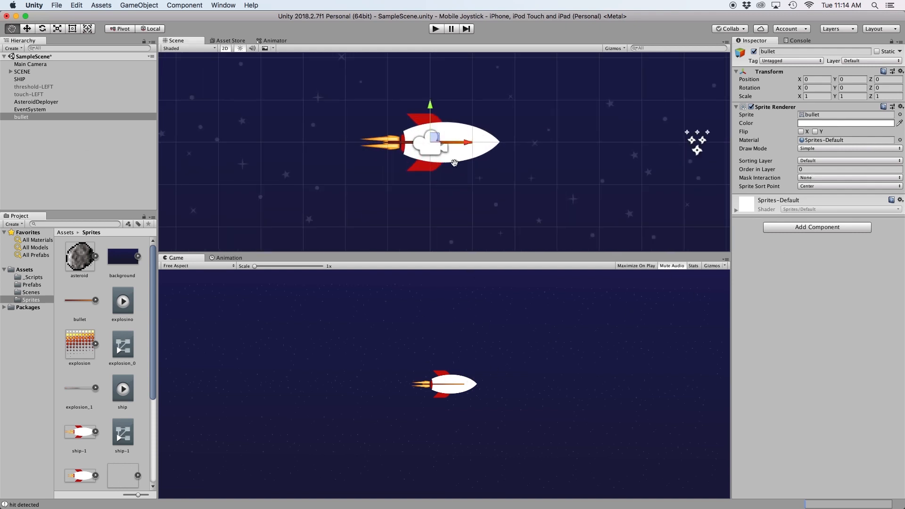
{"action": "left_click", "coordinate": [848, 169]}
{"action": "type", "text": "b"}
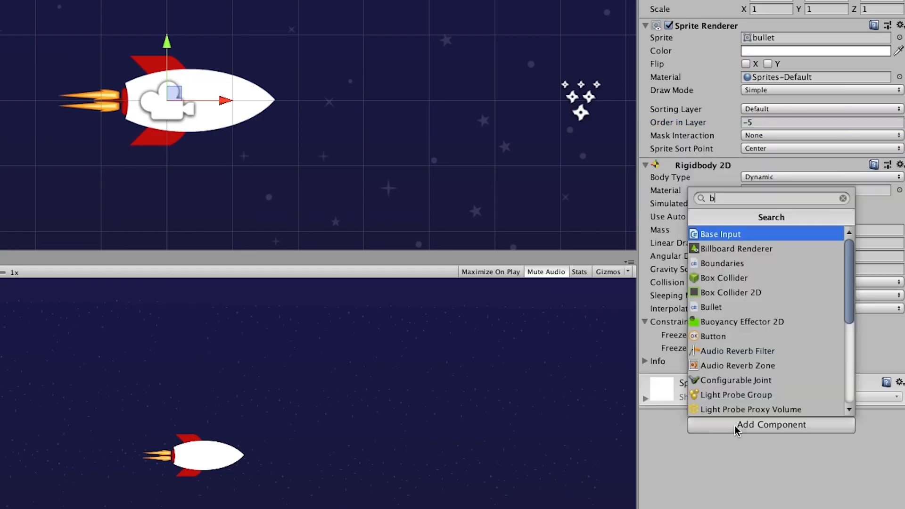
Add a trigger Box Collider 2D, set Gravity Scale 0, freeze Position Y and Rotation Z.
{"action": "left_click", "coordinate": [731, 292]}
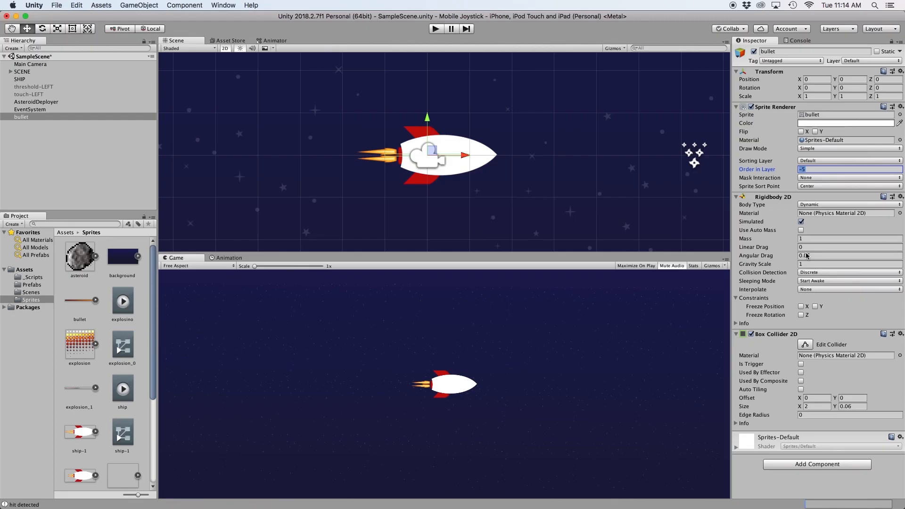
{"action": "left_click", "coordinate": [848, 263]}
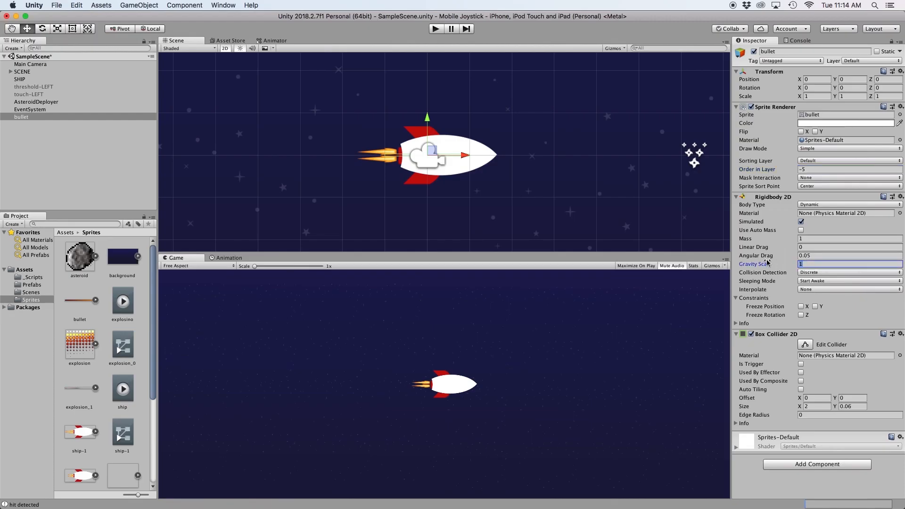
{"action": "type", "text": "0"}
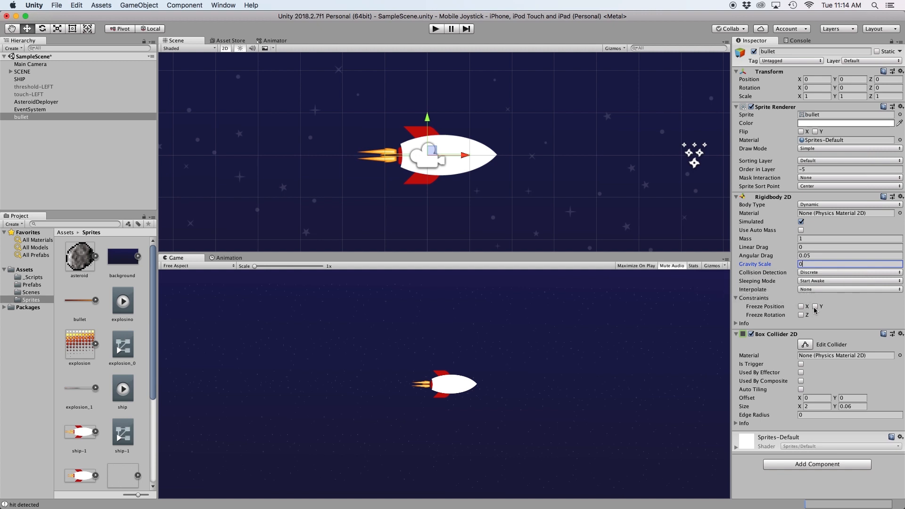
{"action": "left_click", "coordinate": [801, 307]}
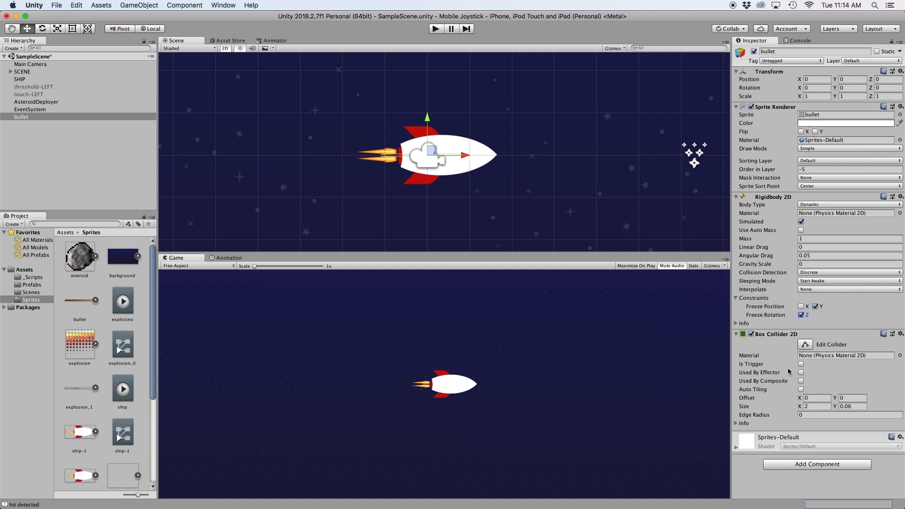
{"action": "left_click", "coordinate": [800, 363]}
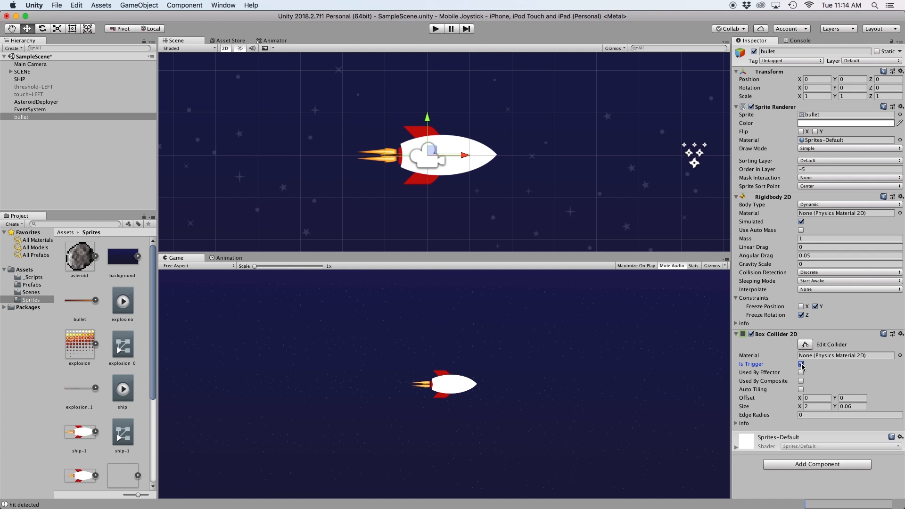
{"action": "left_click", "coordinate": [801, 364]}
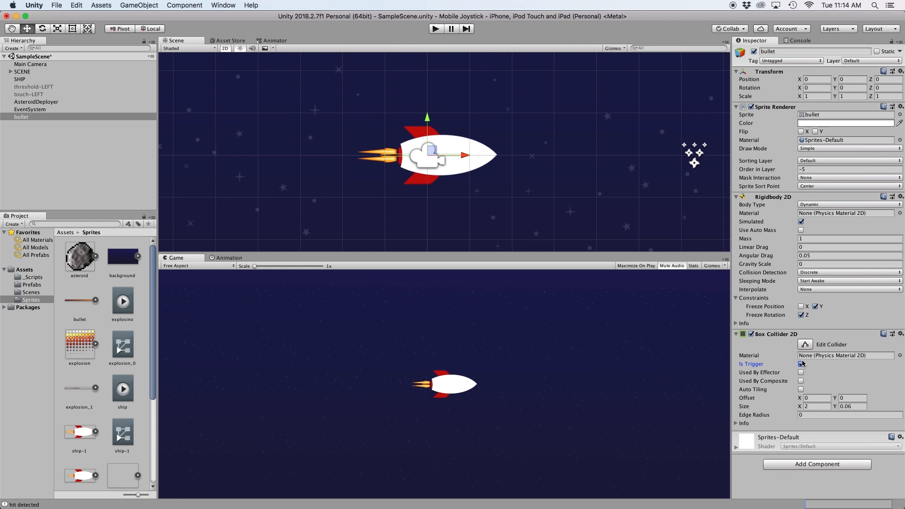
{"action": "left_click", "coordinate": [801, 363]}
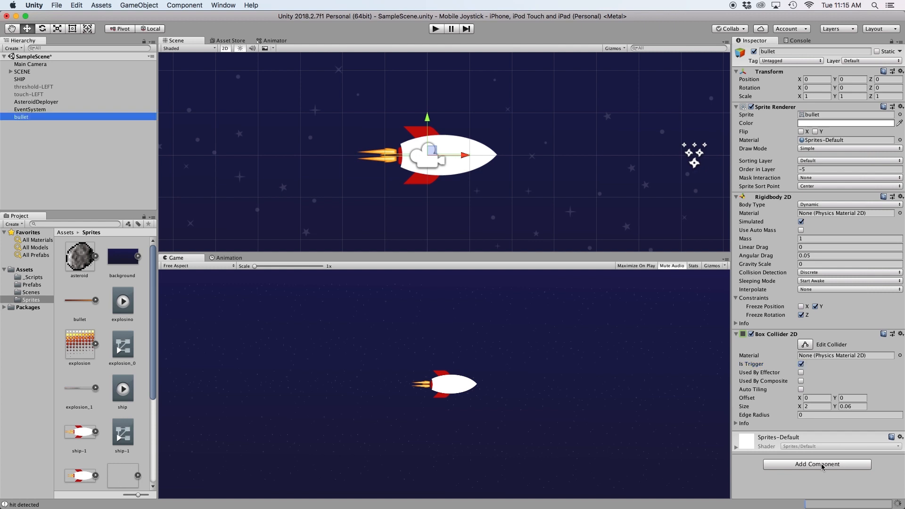
Attach a new script named bullet and open it via Edit Script in Visual Studio.
{"action": "left_click", "coordinate": [816, 463]}
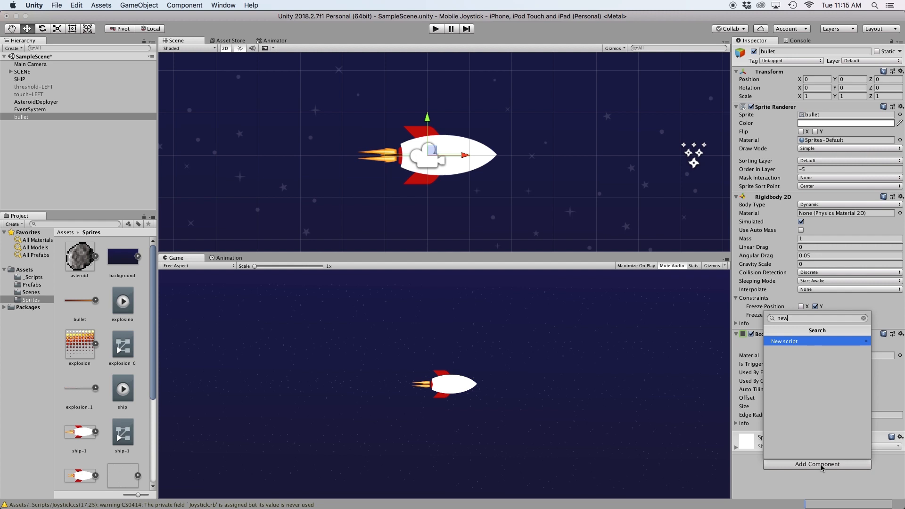
{"action": "left_click", "coordinate": [783, 342]}
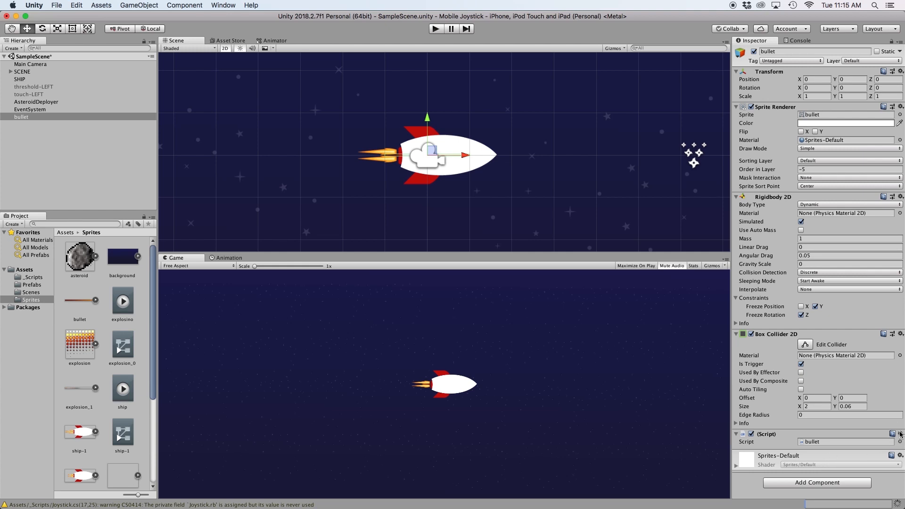
{"action": "left_click", "coordinate": [899, 434]}
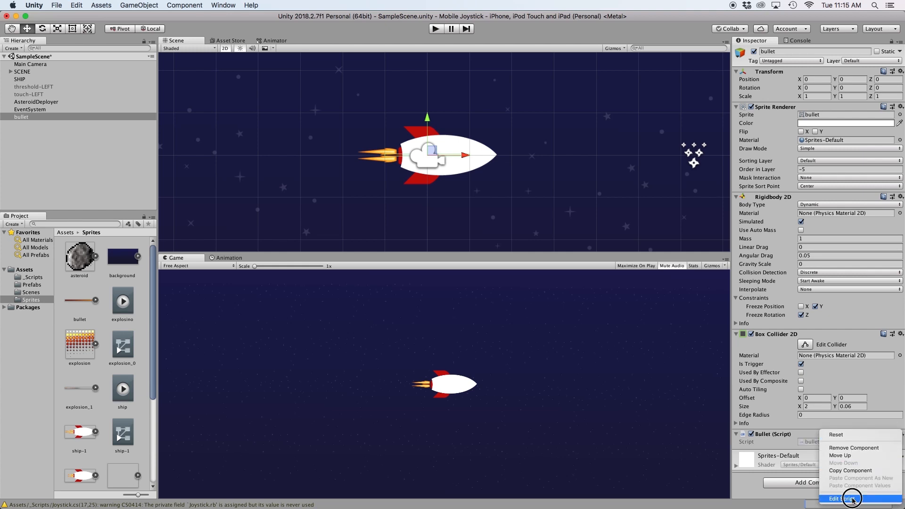
{"action": "left_click", "coordinate": [842, 498]}
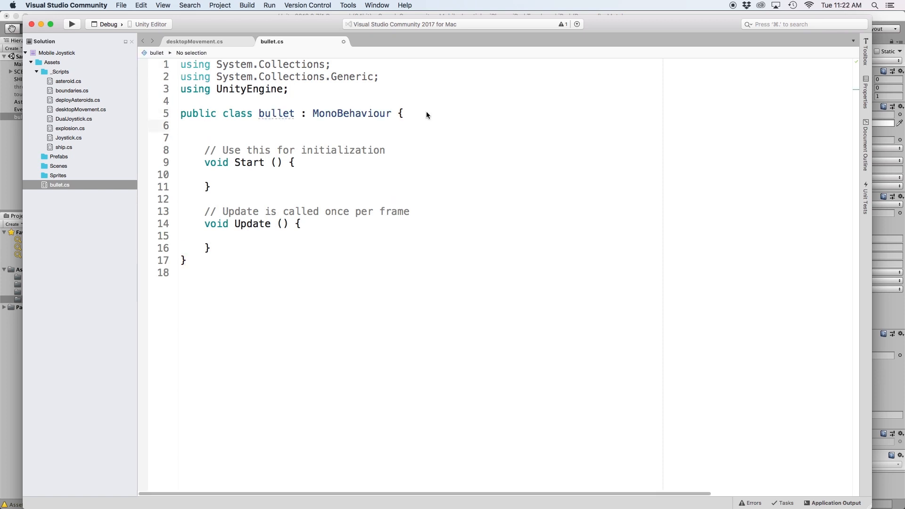
Declare public float speed = 50.0 and a Rigidbody2D rb field in bullet.cs.
{"action": "type", "text": "public float s"}
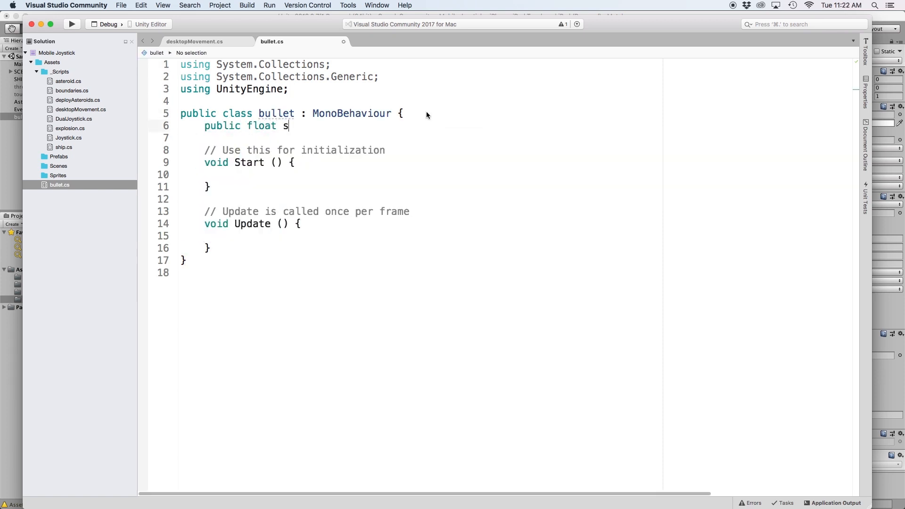
{"action": "type", "text": "peed = 50.0f;"}
{"action": "type", "text": "private R"}
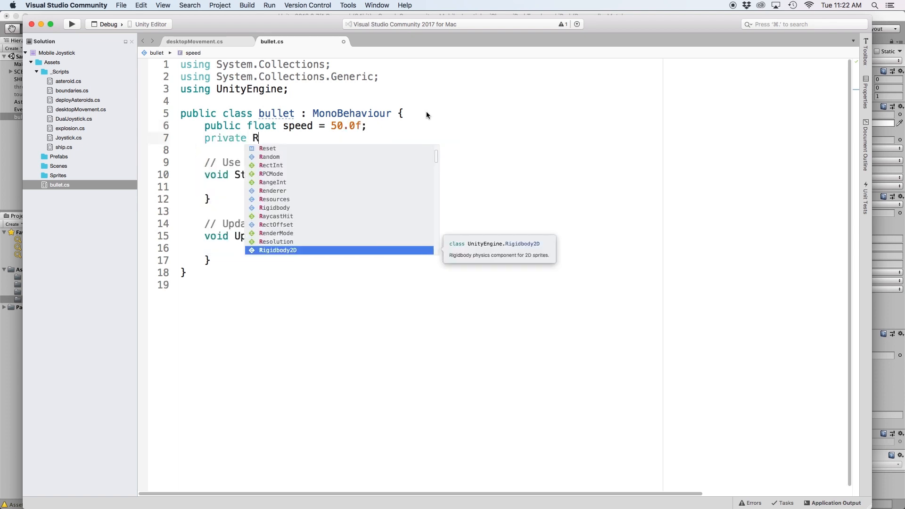
{"action": "type", "text": "igidbody2D rb"}
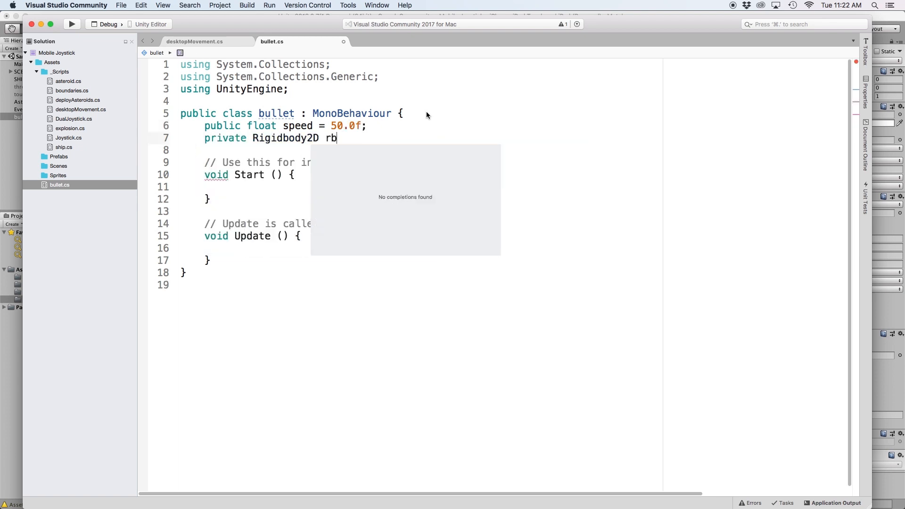
{"action": "type", "text": ";"}
{"action": "left_click", "coordinate": [337, 149]}
{"action": "type", "text": "private Vector2 screenBounds;"}
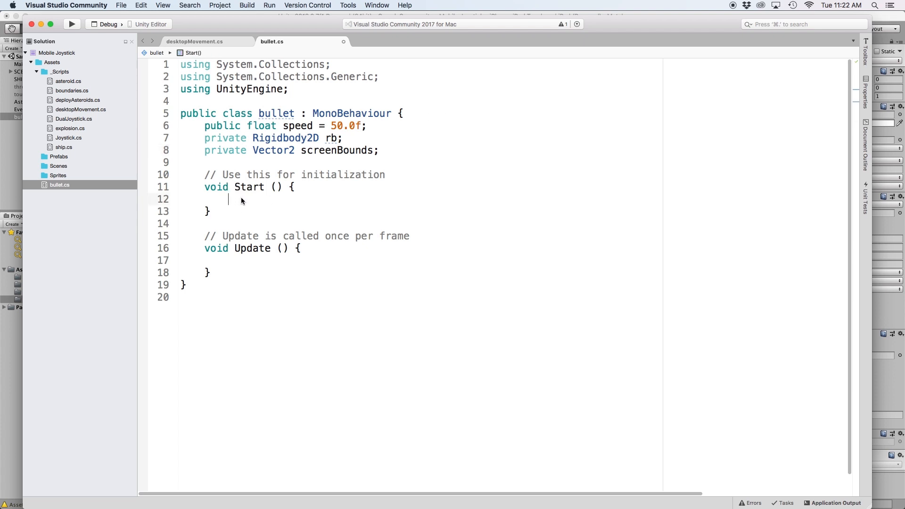
In Start, assign rb via GetComponent<Rigidbody2D>() and set rb.velocity = new Vector2(speed, 0).
{"action": "type", "text": "rb ="}
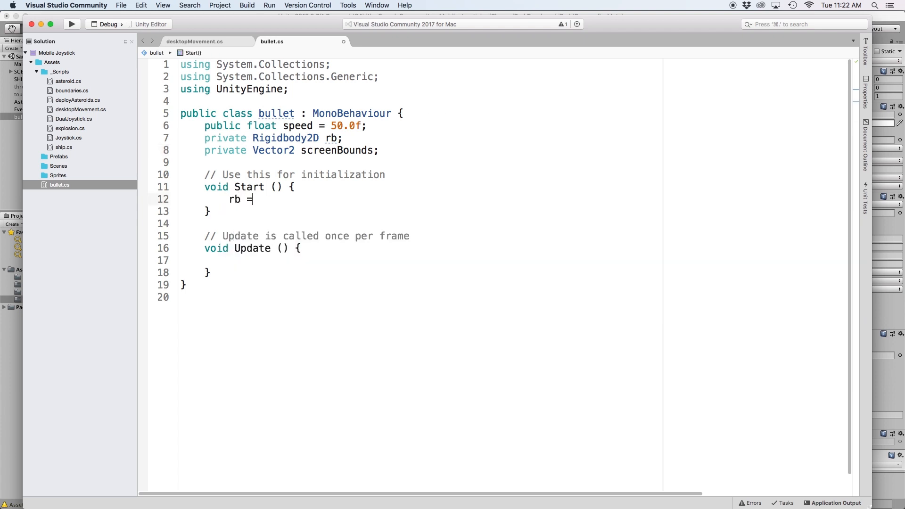
{"action": "type", "text": "this"}
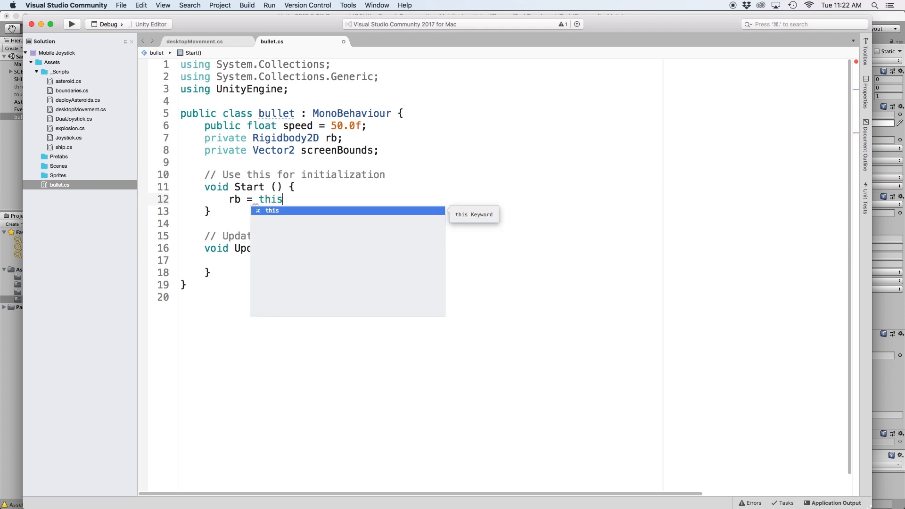
{"action": "type", "text": ".GetComponent<Rigidbody2D>();"}
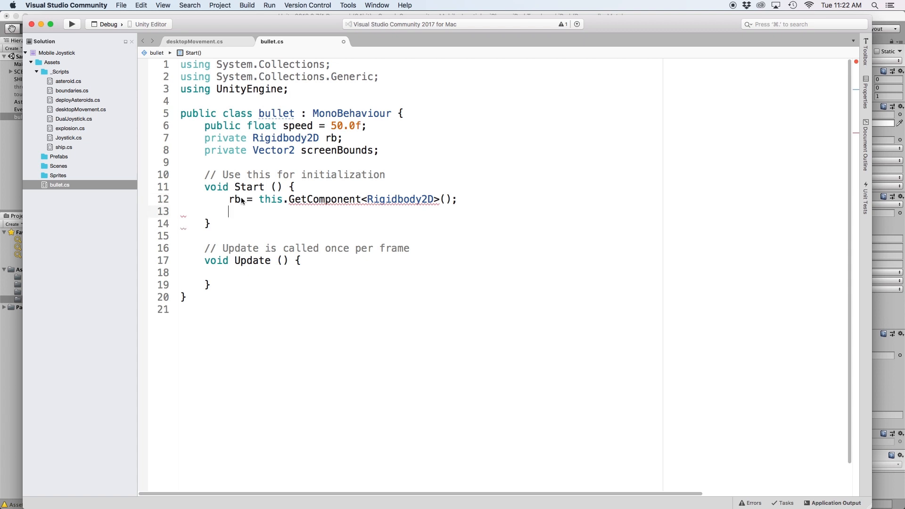
{"action": "type", "text": "rb.velocity = new Ve"}
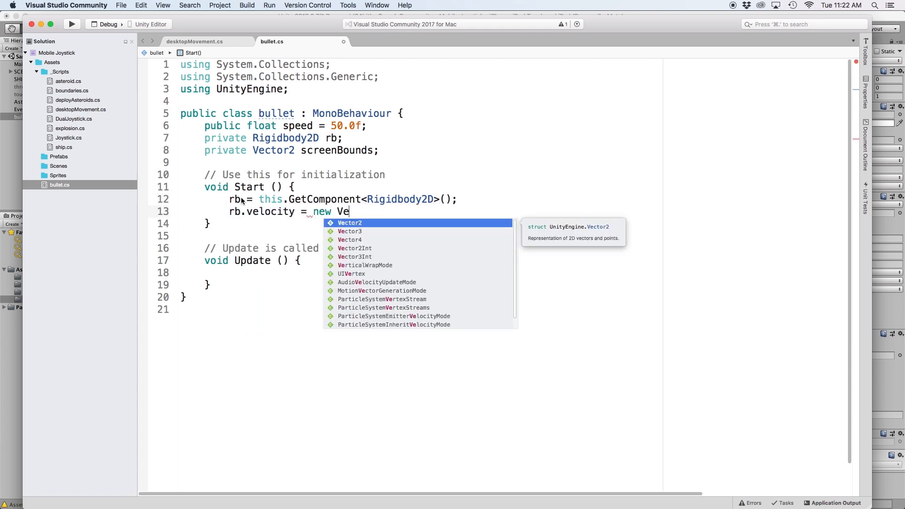
{"action": "type", "text": "ctor2(speed"}
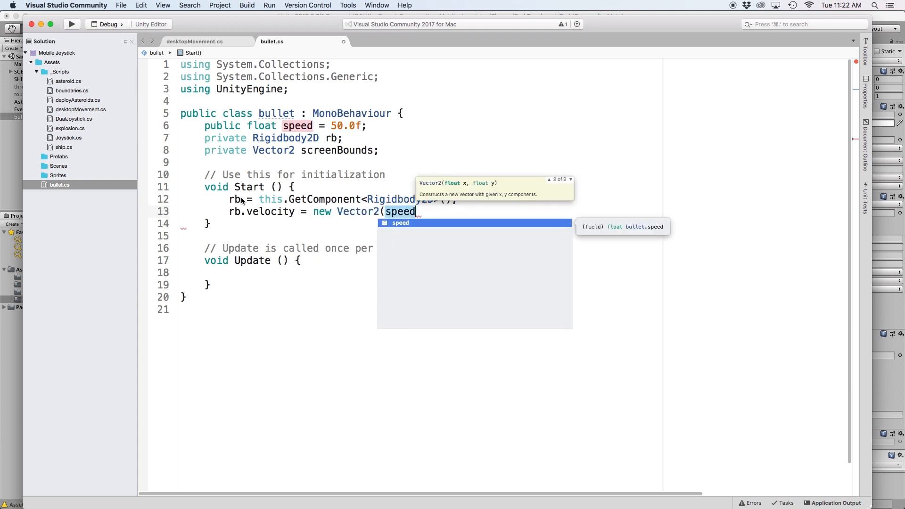
{"action": "type", "text": ", 9"}
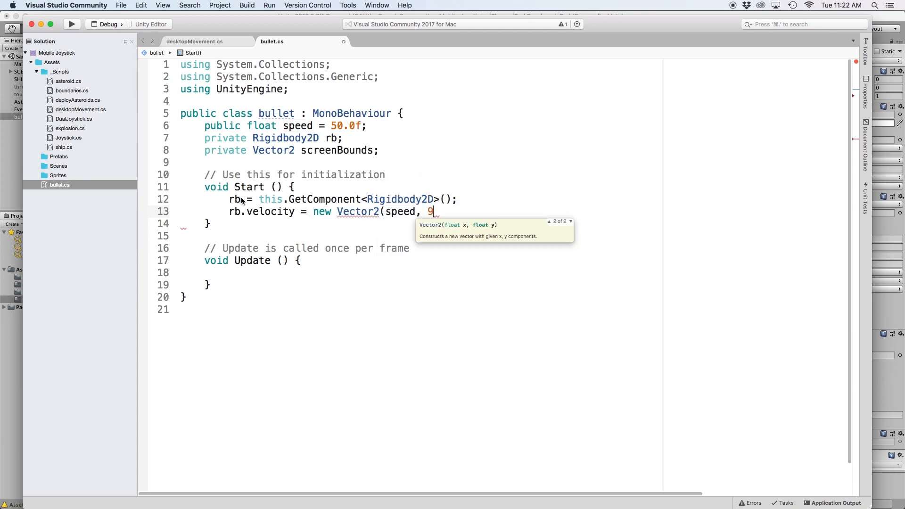
{"action": "type", "text": "0)"}
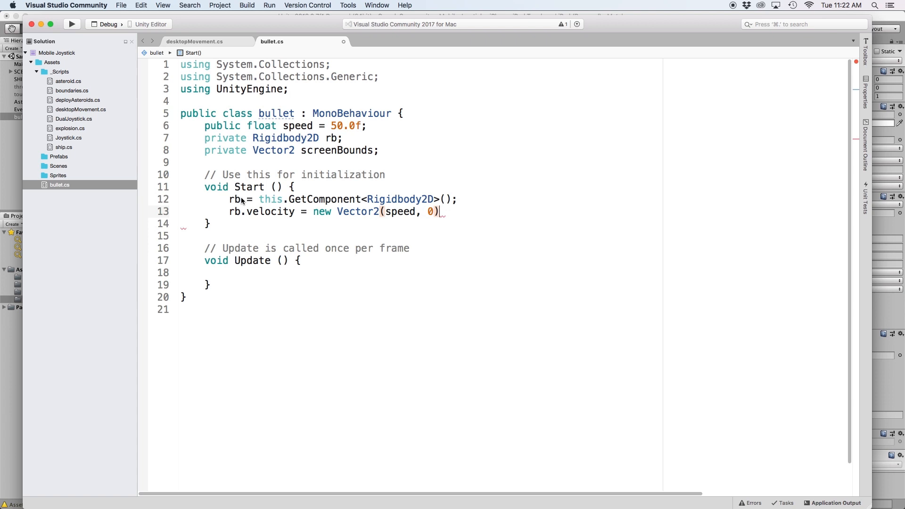
{"action": "type", "text": ";"}
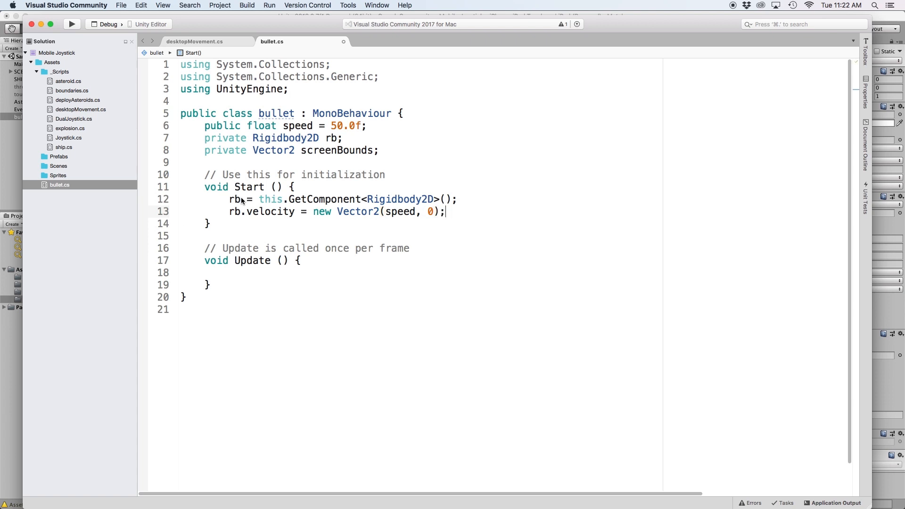
{"action": "key", "text": "enter"}
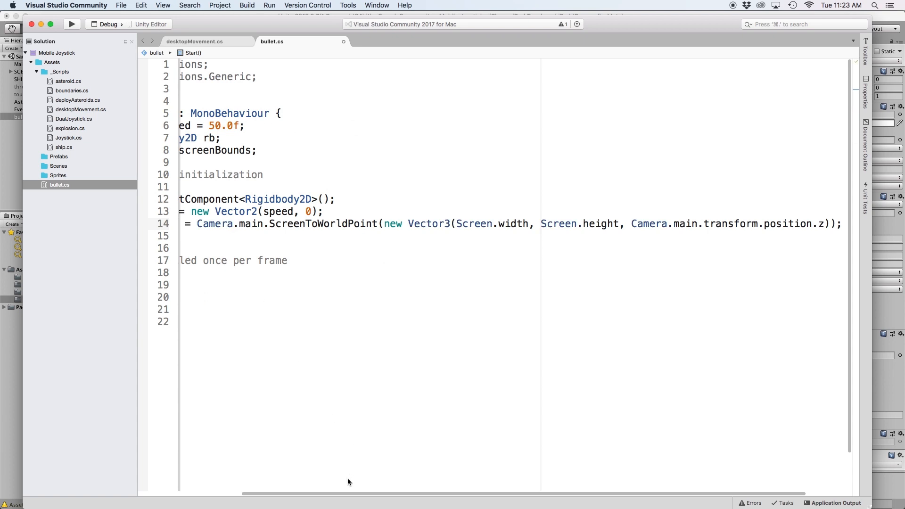
In Update, write if(transform.position.x > screenBounds.x * -2) and begin a Destroy call.
{"action": "scroll", "scroll_direction": "left", "scroll_amount": 3}
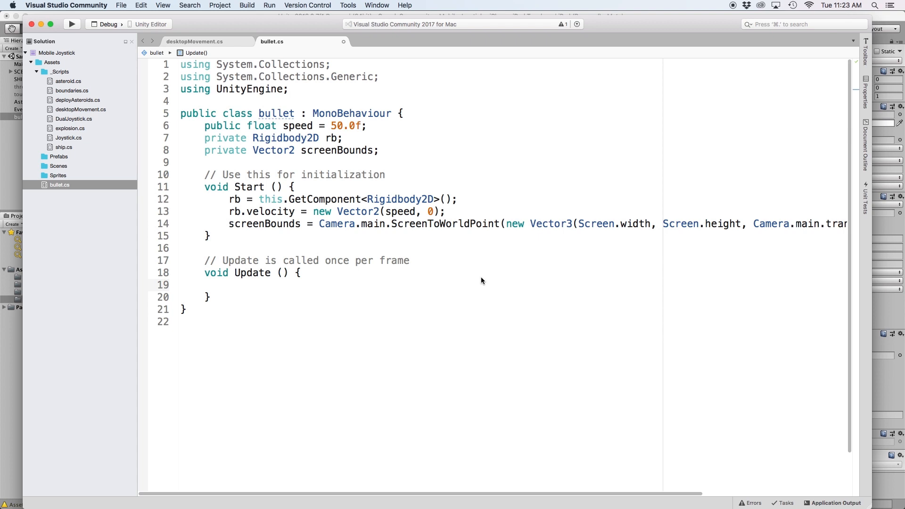
{"action": "left_click", "coordinate": [229, 284]}
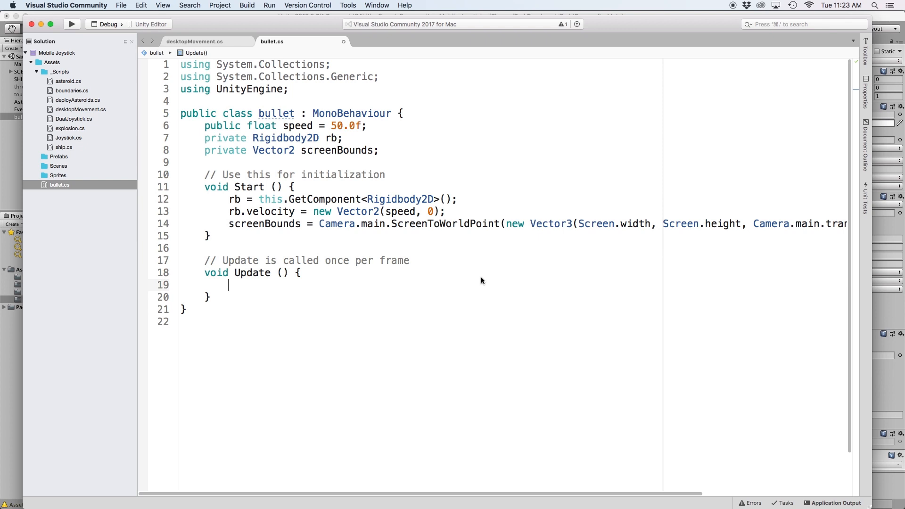
{"action": "type", "text": "if(transfor"}
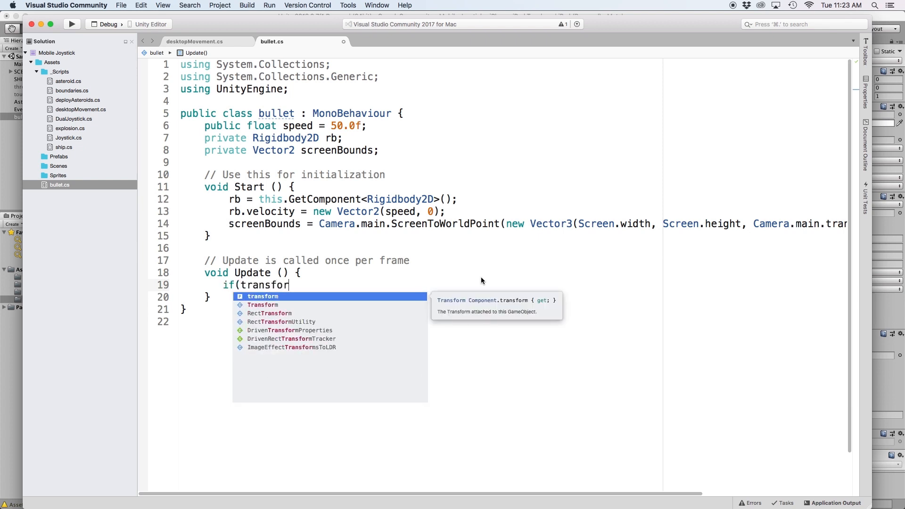
{"action": "type", "text": ".position.x > screenBounds"}
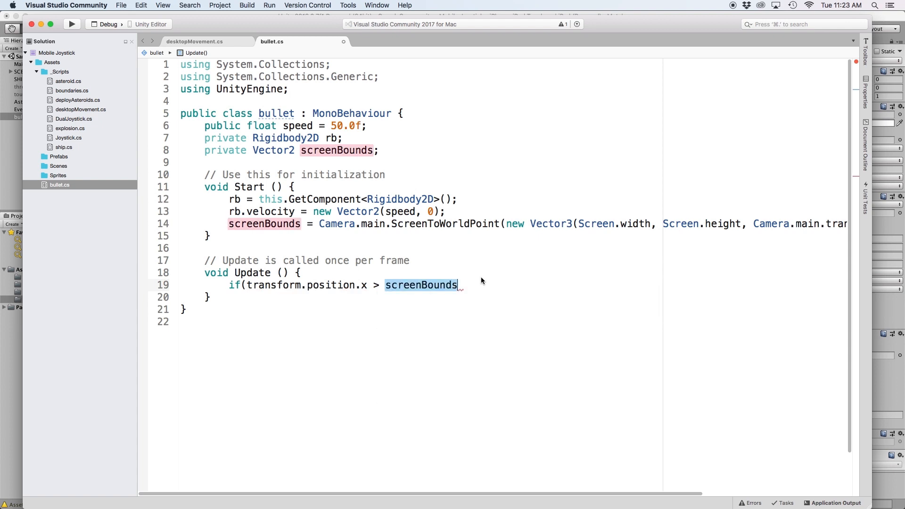
{"action": "type", "text": ".x * -2){"}
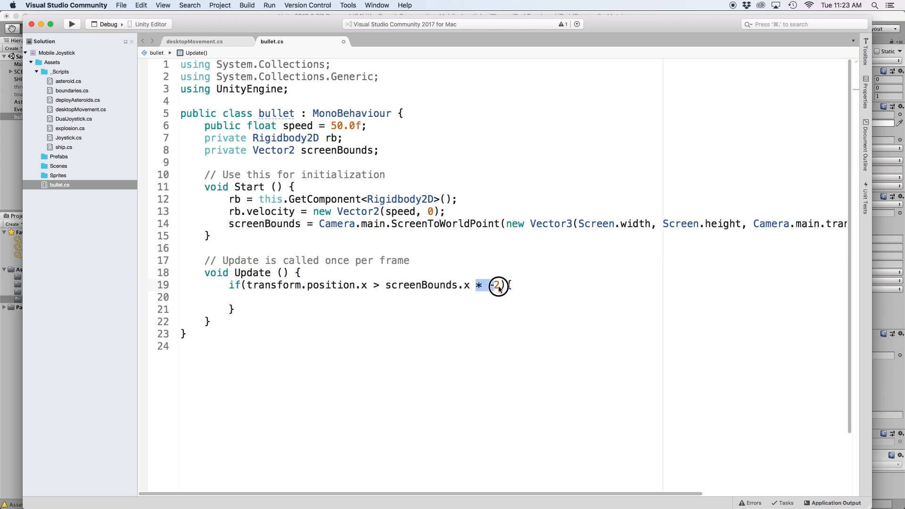
{"action": "type", "text": "-"}
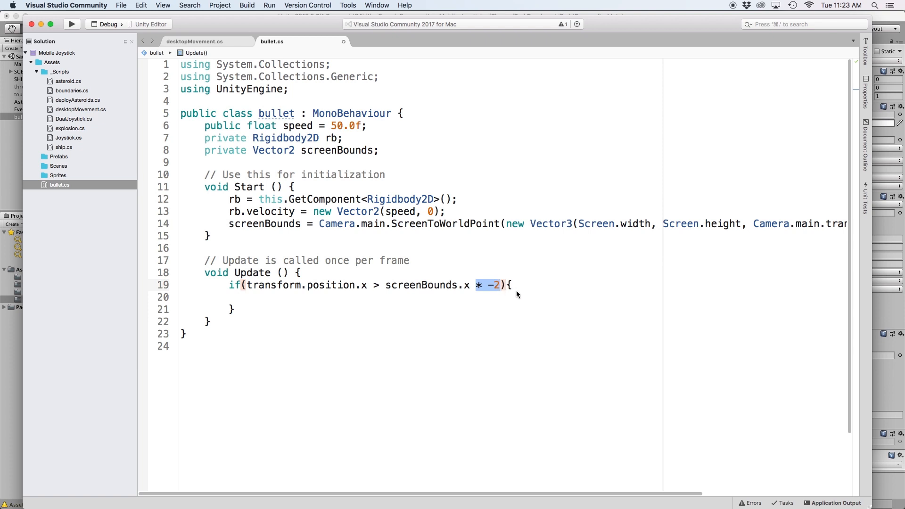
{"action": "mouse_move", "coordinate": [522, 296]}
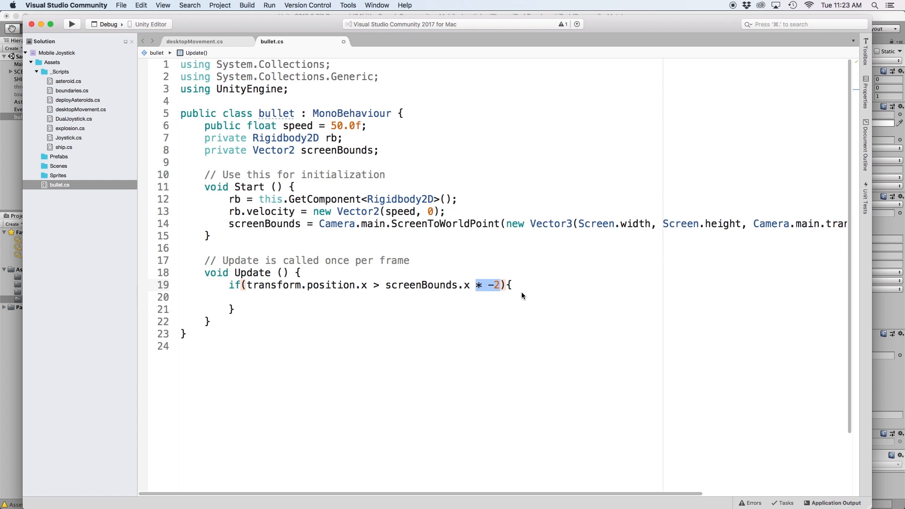
{"action": "mouse_move", "coordinate": [395, 317]}
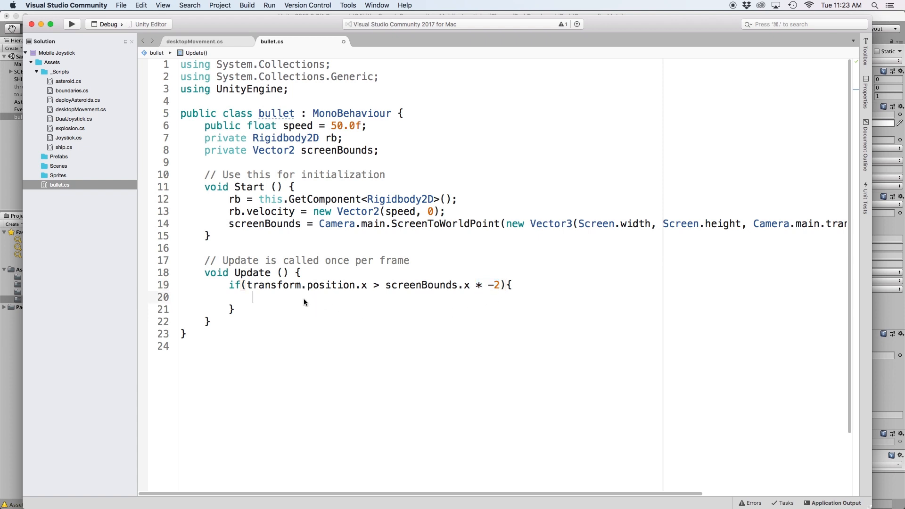
{"action": "type", "text": "Destroy"}
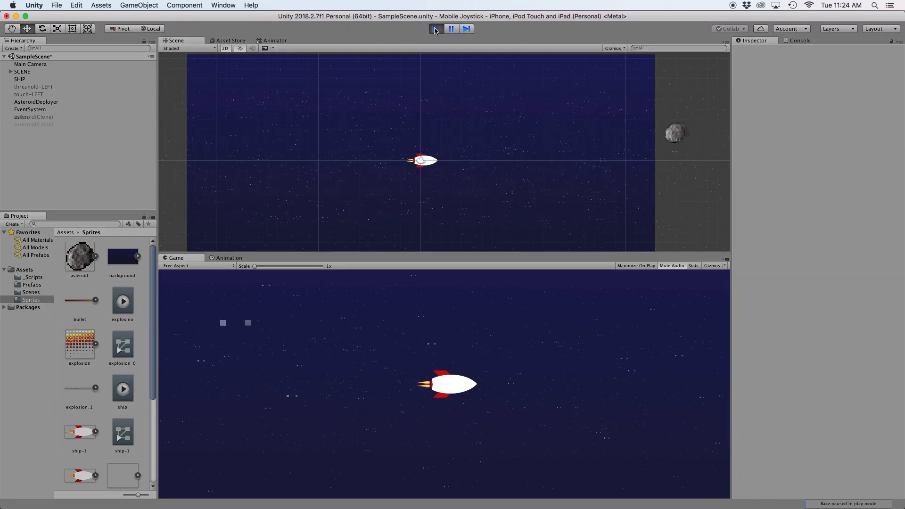
Stop the running game to exit Play mode.
{"action": "left_click", "coordinate": [32, 285]}
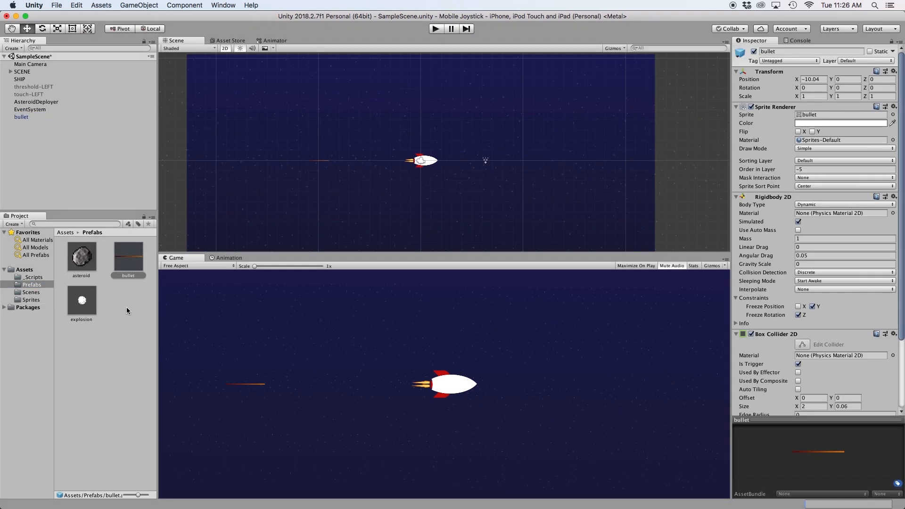
Delete the bullet from the Hierarchy and go to the Scripts folder.
{"action": "right_click", "coordinate": [22, 117]}
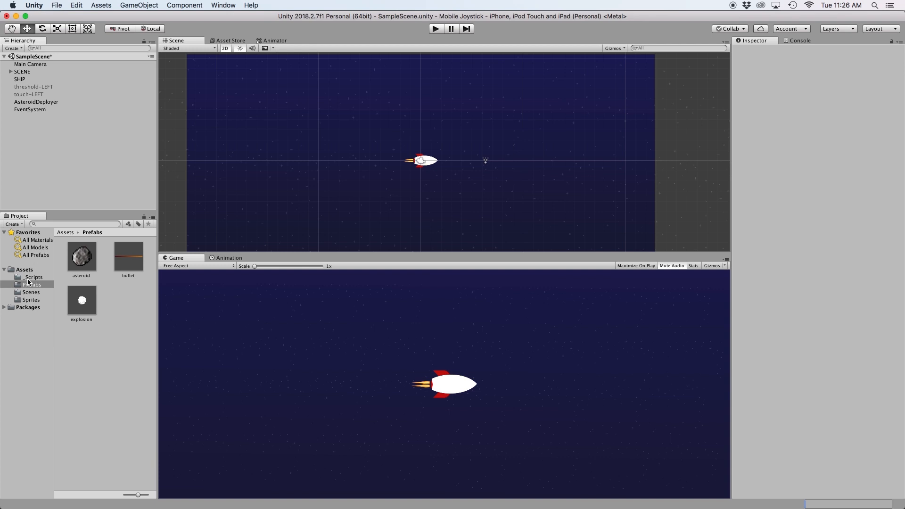
{"action": "left_click", "coordinate": [34, 277]}
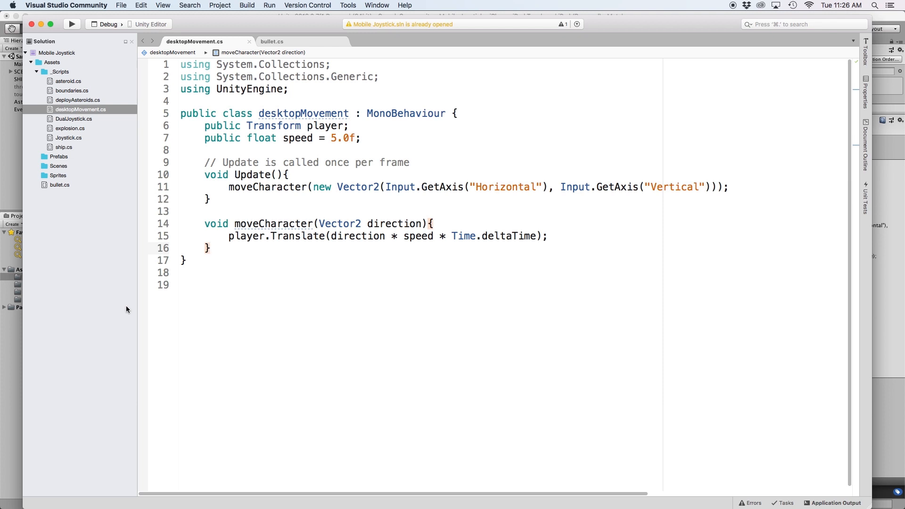
{"action": "mouse_move", "coordinate": [374, 134]}
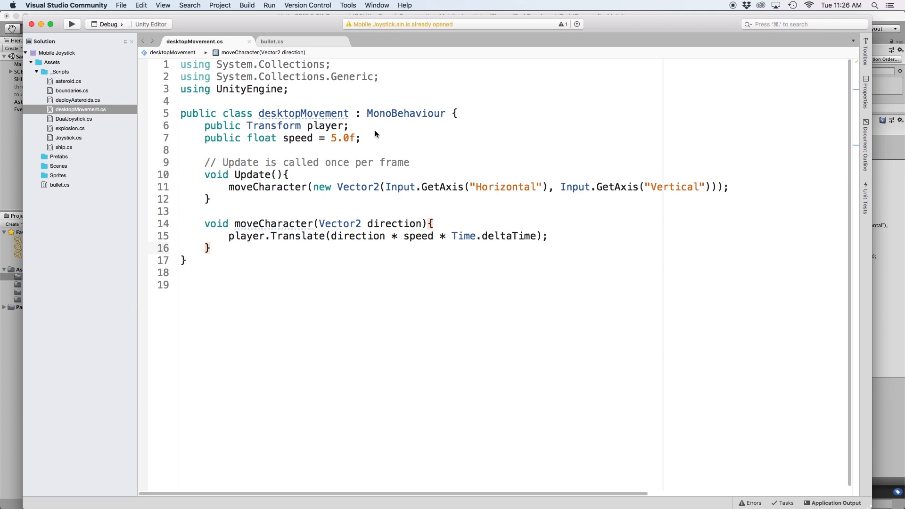
Declare public GameObject bulletPrefab and a shootBullet method that Instantiates bulletPrefab.
{"action": "type", "text": "public"}
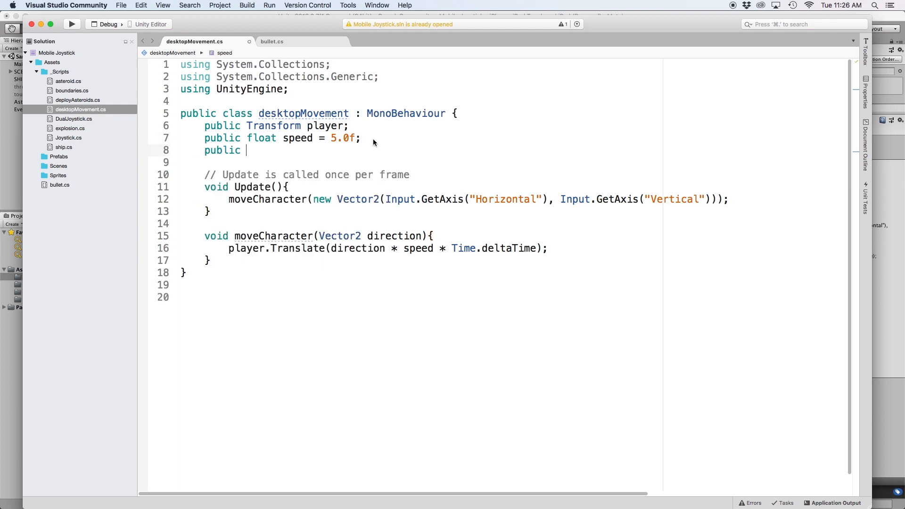
{"action": "type", "text": "GameObject bulletPrefab;"}
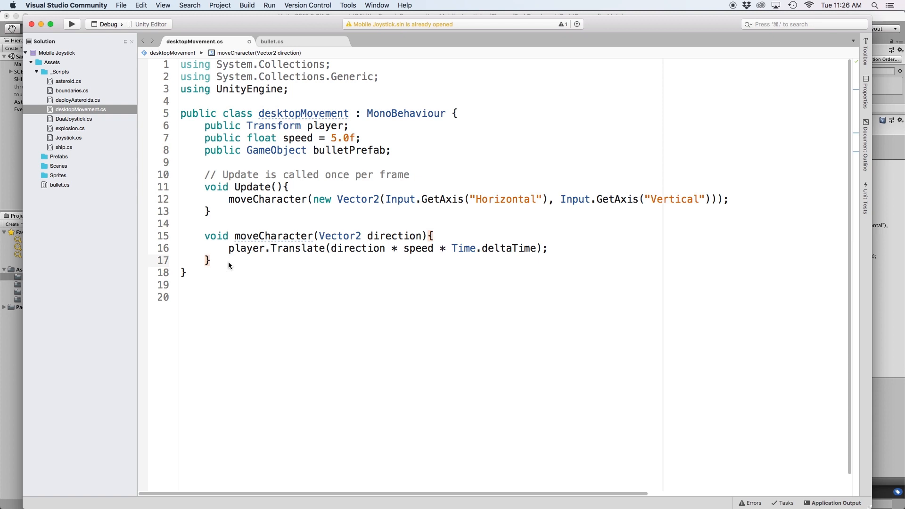
{"action": "type", "text": "public void shootBullet(){"}
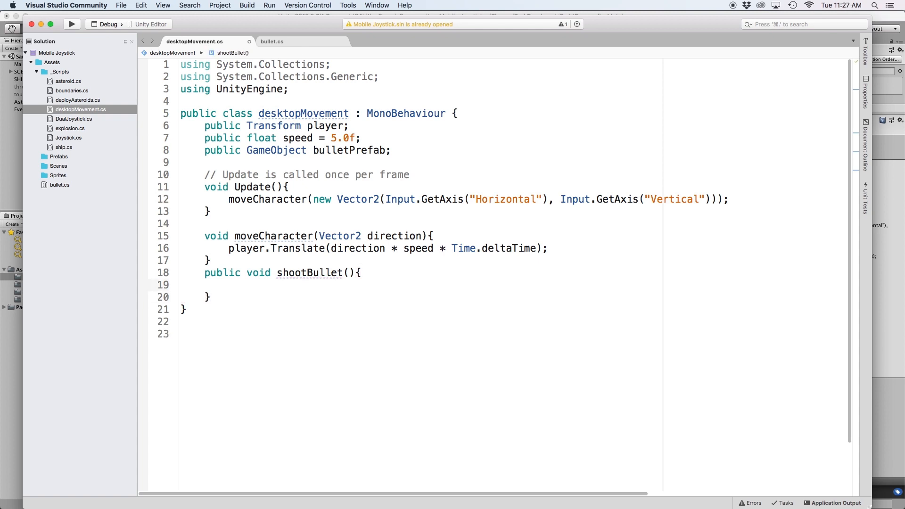
{"action": "type", "text": "GameObject b = Instantiate"}
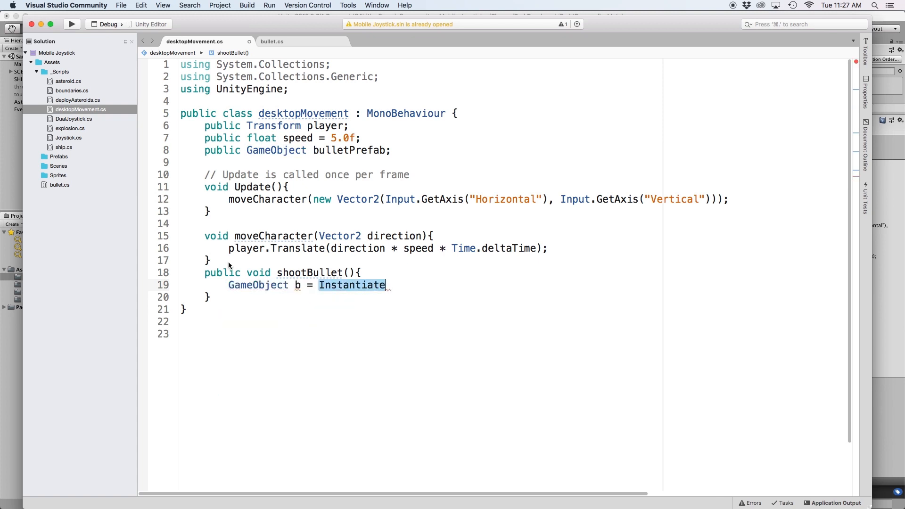
{"action": "type", "text": "(bulletPrefab) as GameObject;"}
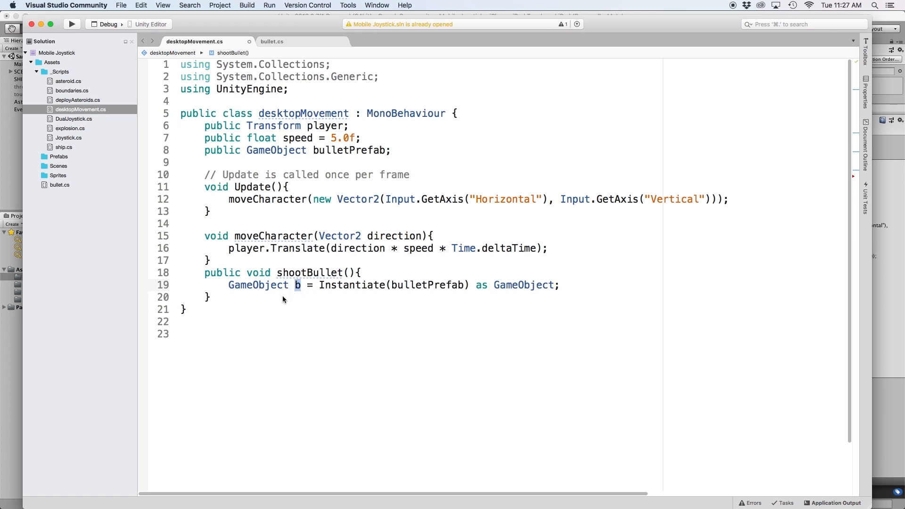
{"action": "mouse_move", "coordinate": [293, 272]}
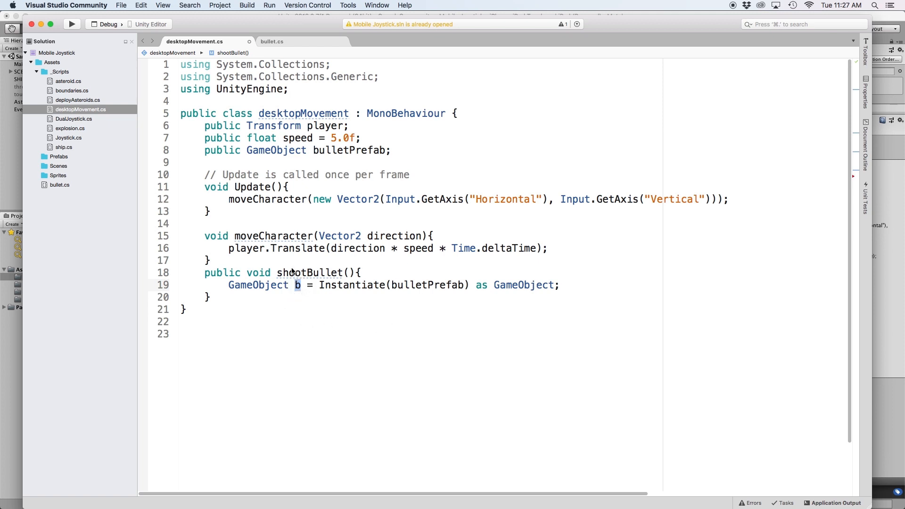
Set b.transform.position = player.transform.position after instantiating the bullet.
{"action": "left_click", "coordinate": [560, 284]}
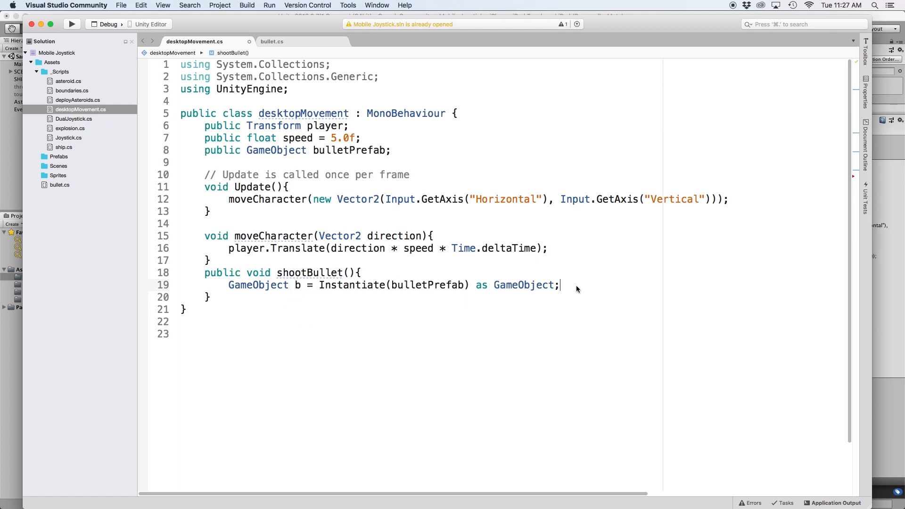
{"action": "type", "text": "b.transform"}
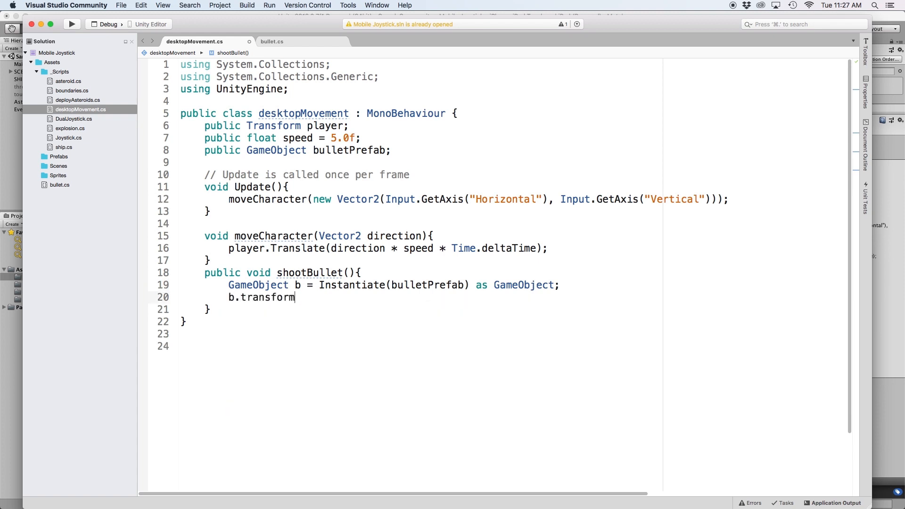
{"action": "type", "text": ".position = player.tra"}
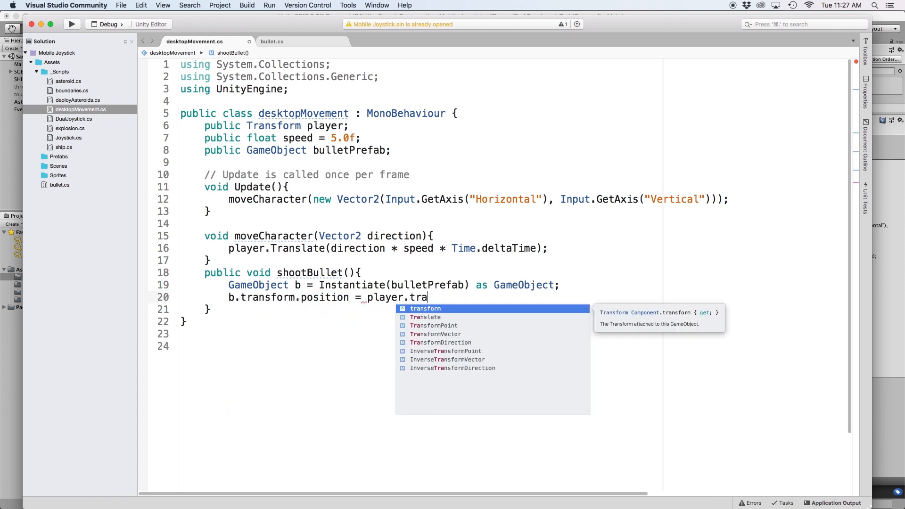
{"action": "type", "text": "transform.position;"}
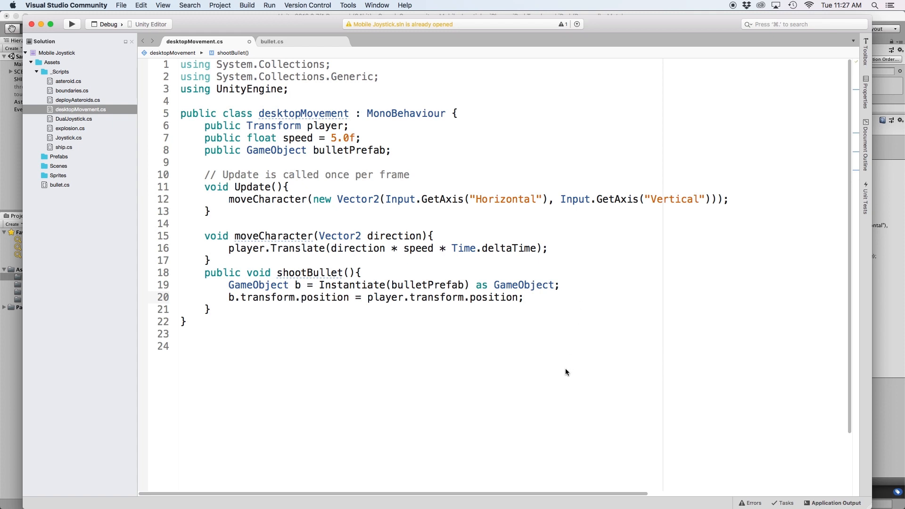
{"action": "left_click", "coordinate": [523, 297]}
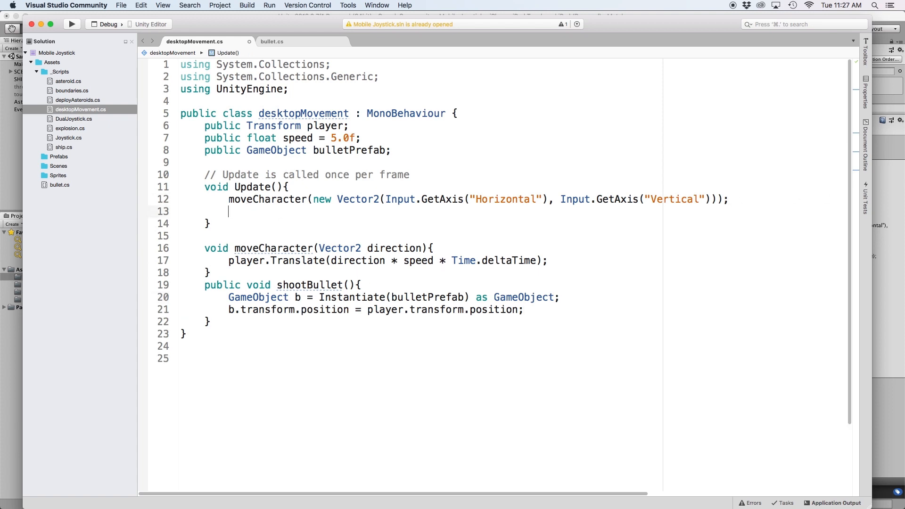
In Update, add if(Input.GetKeyDown("space")) and begin calling shootBullet.
{"action": "type", "text": "if(Input.Get"}
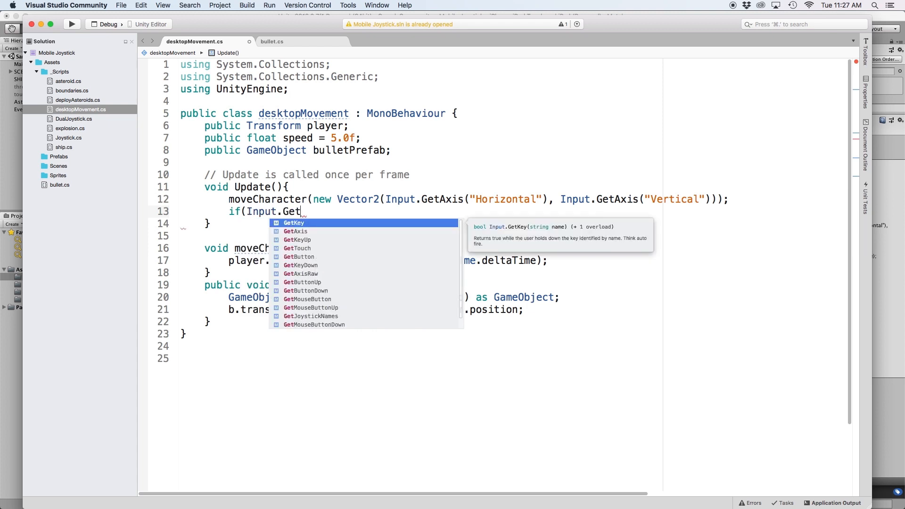
{"action": "type", "text": "KeyDown(\"space\")){"}
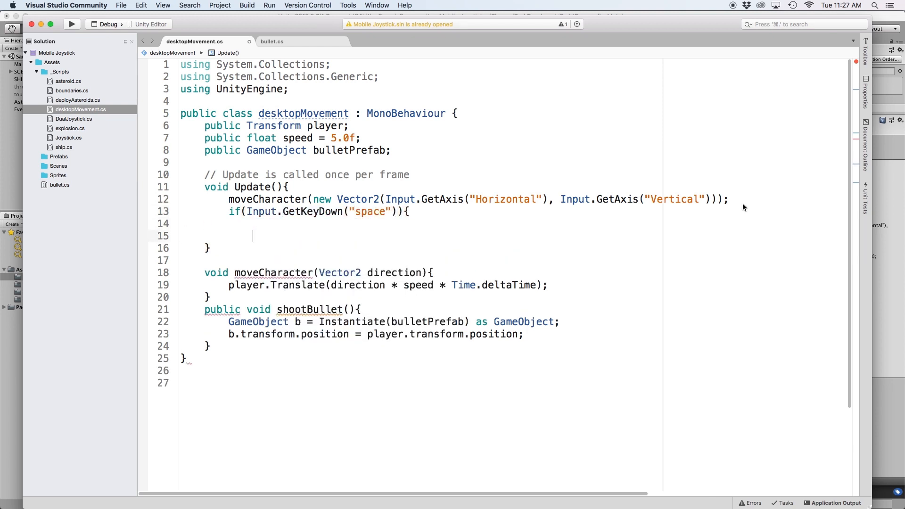
{"action": "type", "text": "sh"}
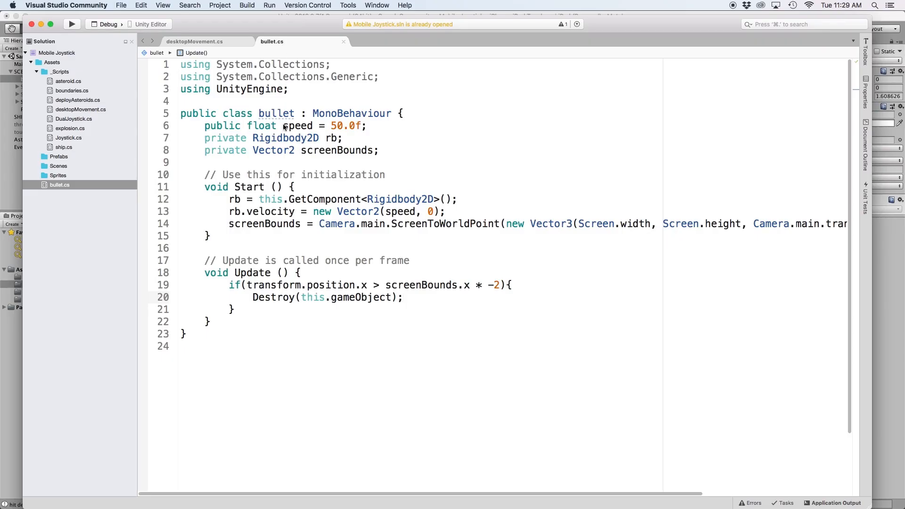
Add OnTriggerEnter2D(Collider2D other) with an if checking other.tag == "asteroid".
{"action": "type", "text": "private void"}
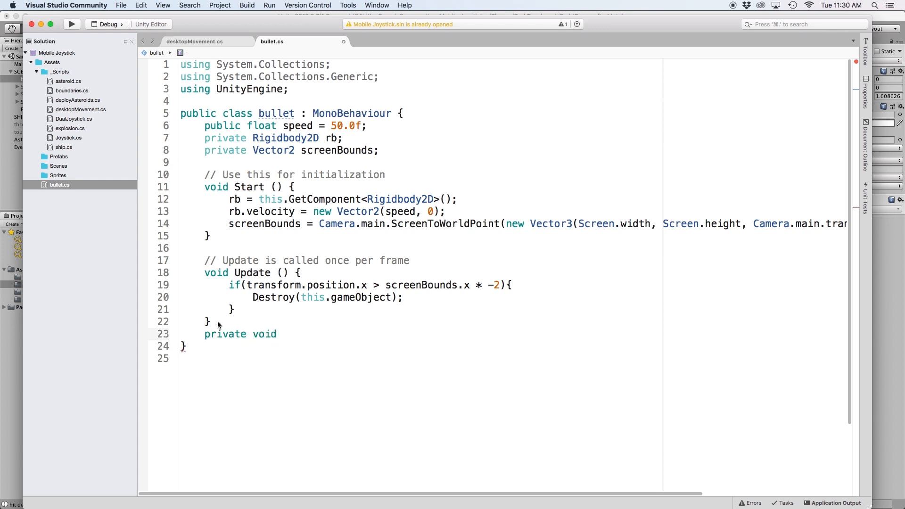
{"action": "type", "text": "OnTriggerEnter2D(Collider2D collision){"}
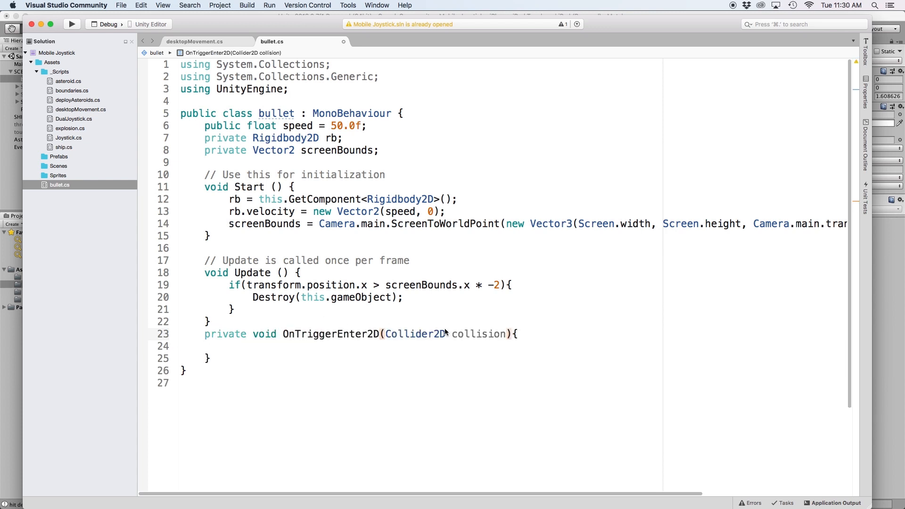
{"action": "double_click", "coordinate": [476, 334]}
{"action": "type", "text": "ther"}
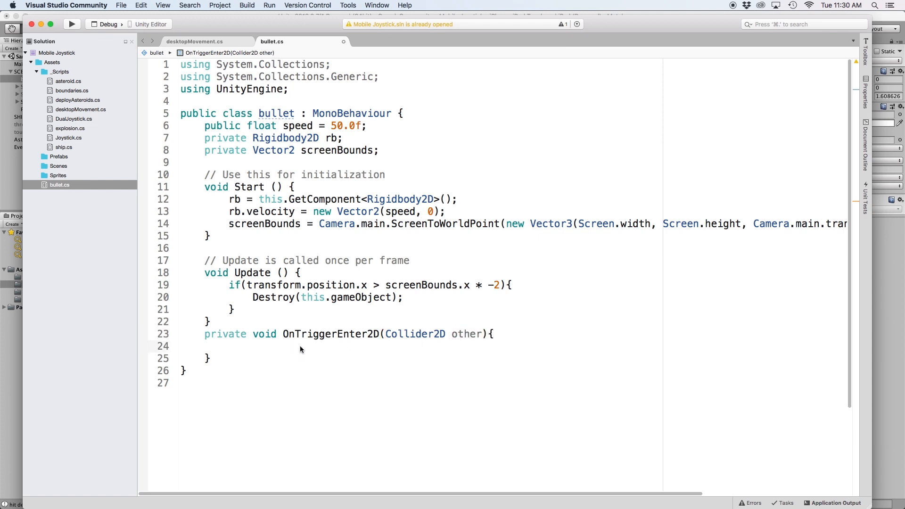
{"action": "mouse_move", "coordinate": [443, 321]}
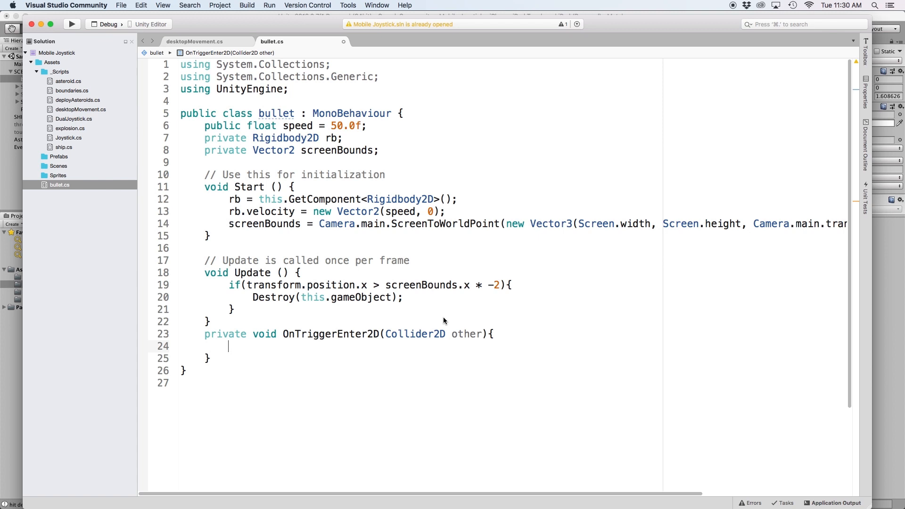
{"action": "type", "text": "if("}
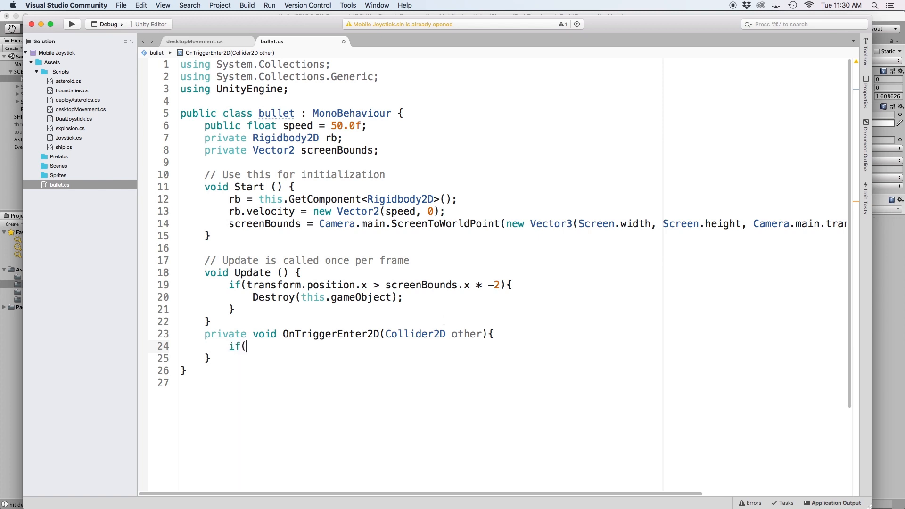
{"action": "type", "text": "other.tag == \"ast"}
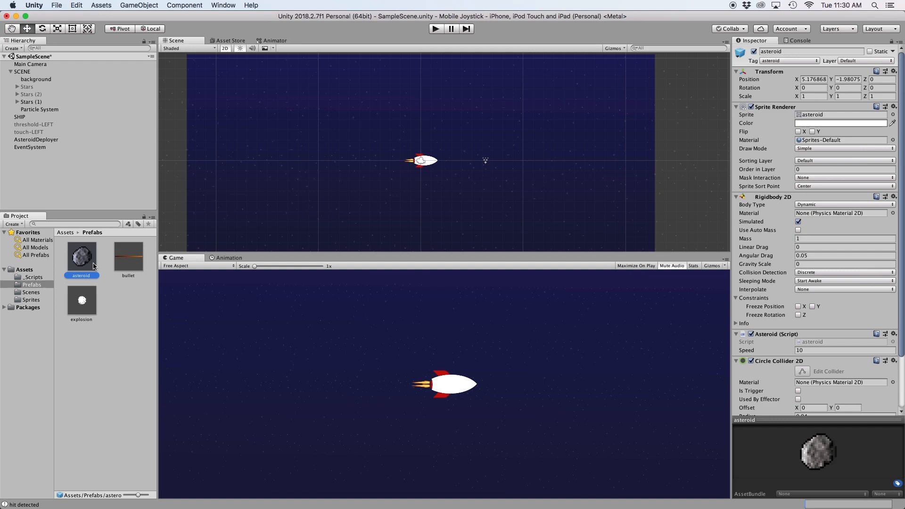
{"action": "mouse_move", "coordinate": [751, 65]}
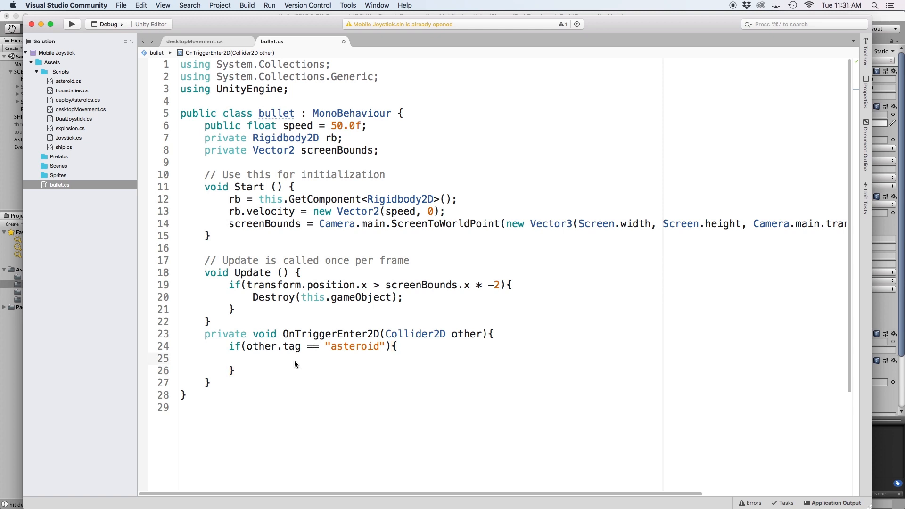
Declare a public GameObject explosion field below screenBounds.
{"action": "left_click", "coordinate": [252, 358]}
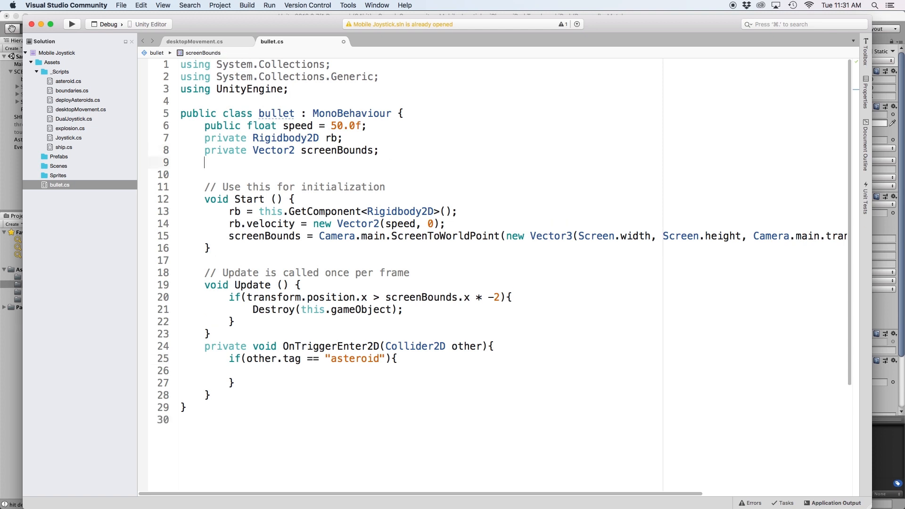
{"action": "type", "text": "public GameObject ex"}
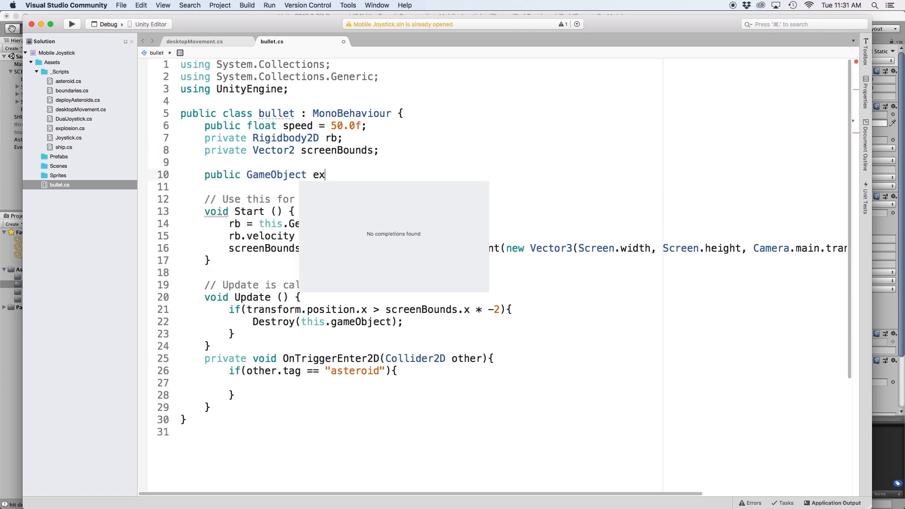
{"action": "type", "text": "plosion;"}
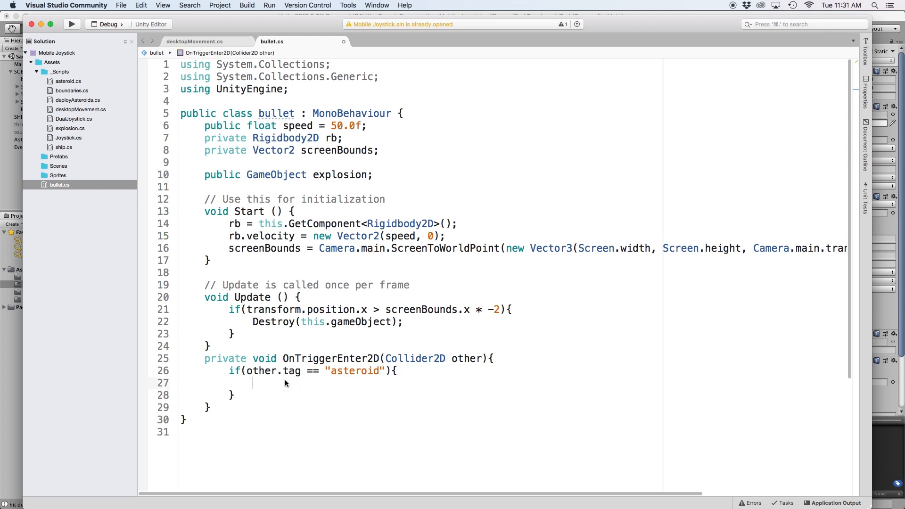
In the asteroid if block, Instantiate(explosion) and set its transform.position to the bullet's position.
{"action": "type", "text": "GameObject e ="}
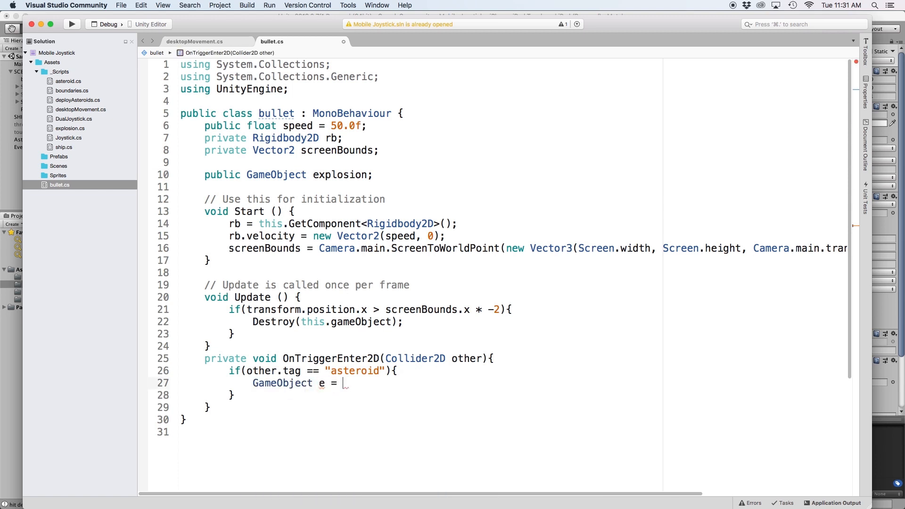
{"action": "type", "text": "Instantiate"}
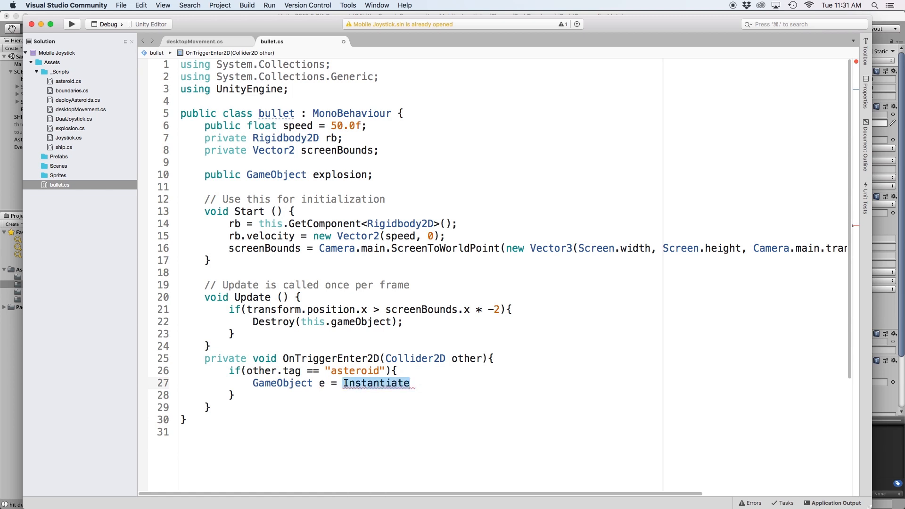
{"action": "type", "text": "(explosion) as GameObject;"}
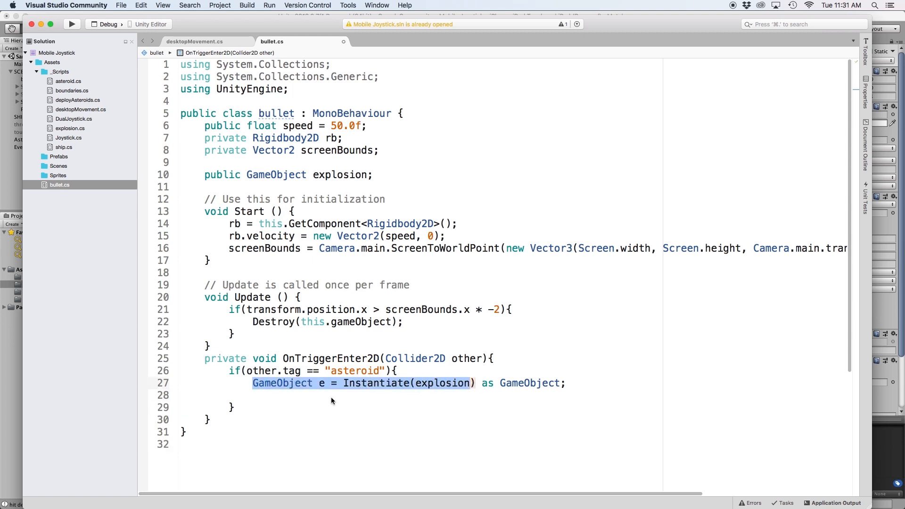
{"action": "type", "text": "e.transform"}
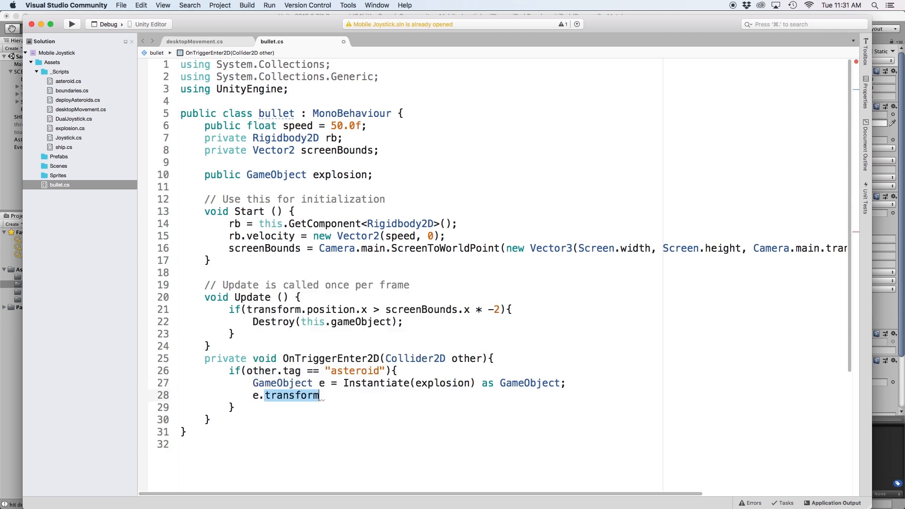
{"action": "type", "text": ".position ="}
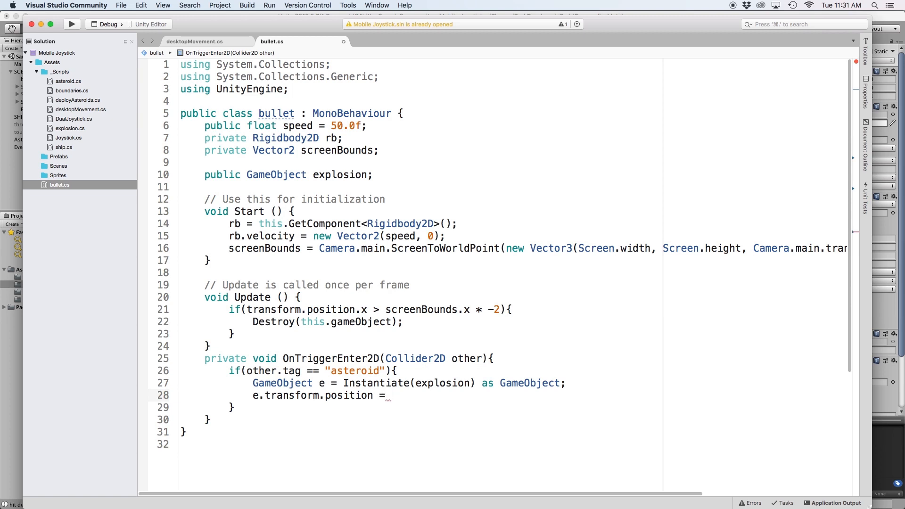
{"action": "type", "text": "transform.position;"}
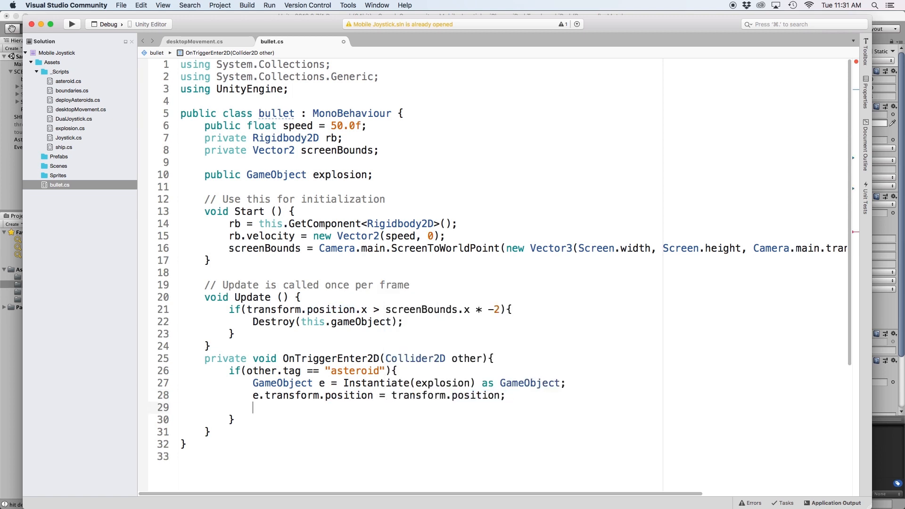
Destroy the hit asteroid (other.gameObject) and then the bullet (this.gameObject).
{"action": "type", "text": "Destroy(other.gameObject"}
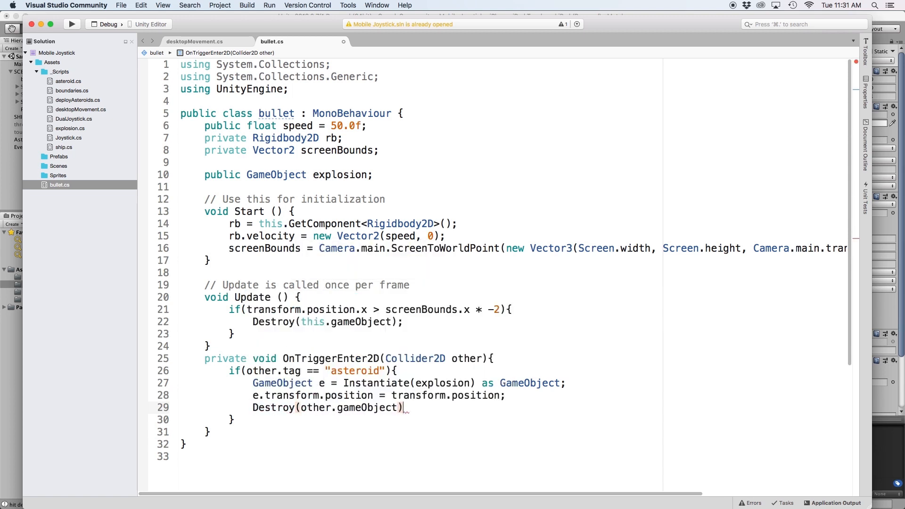
{"action": "key", "text": "Return"}
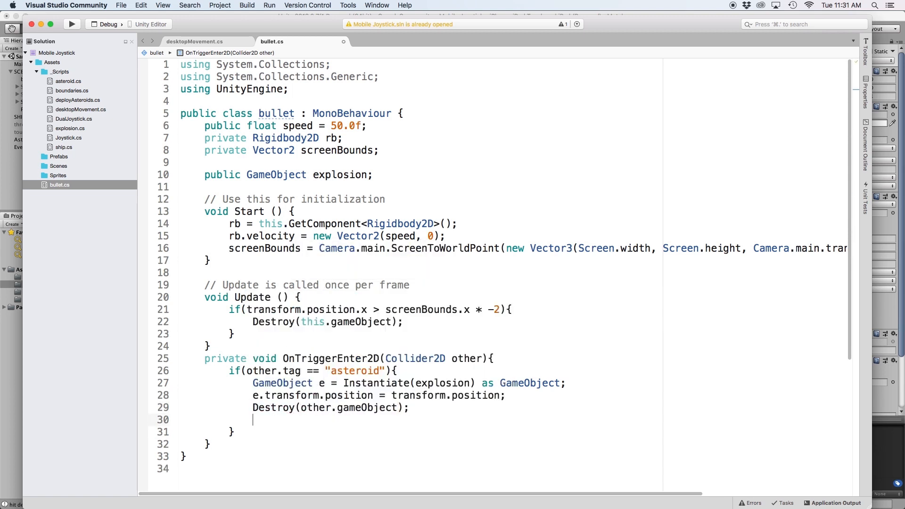
{"action": "type", "text": "Destroy(this.gameObject);"}
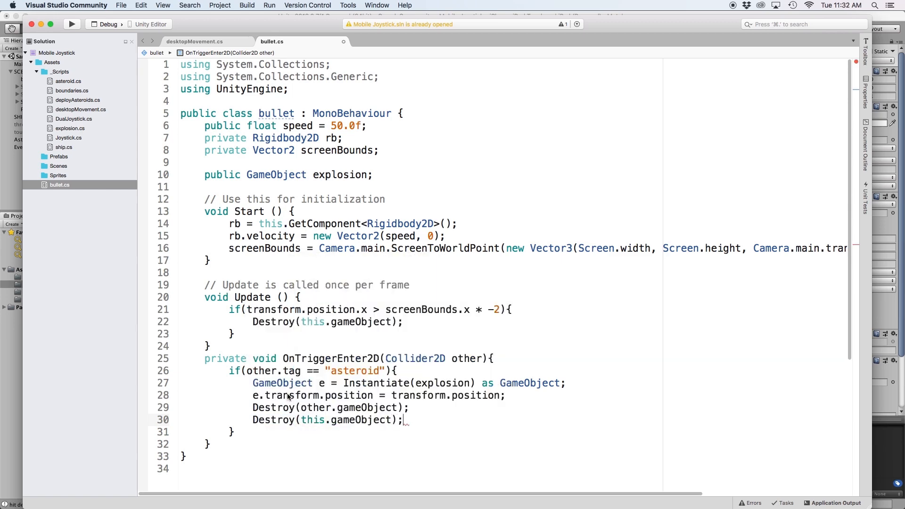